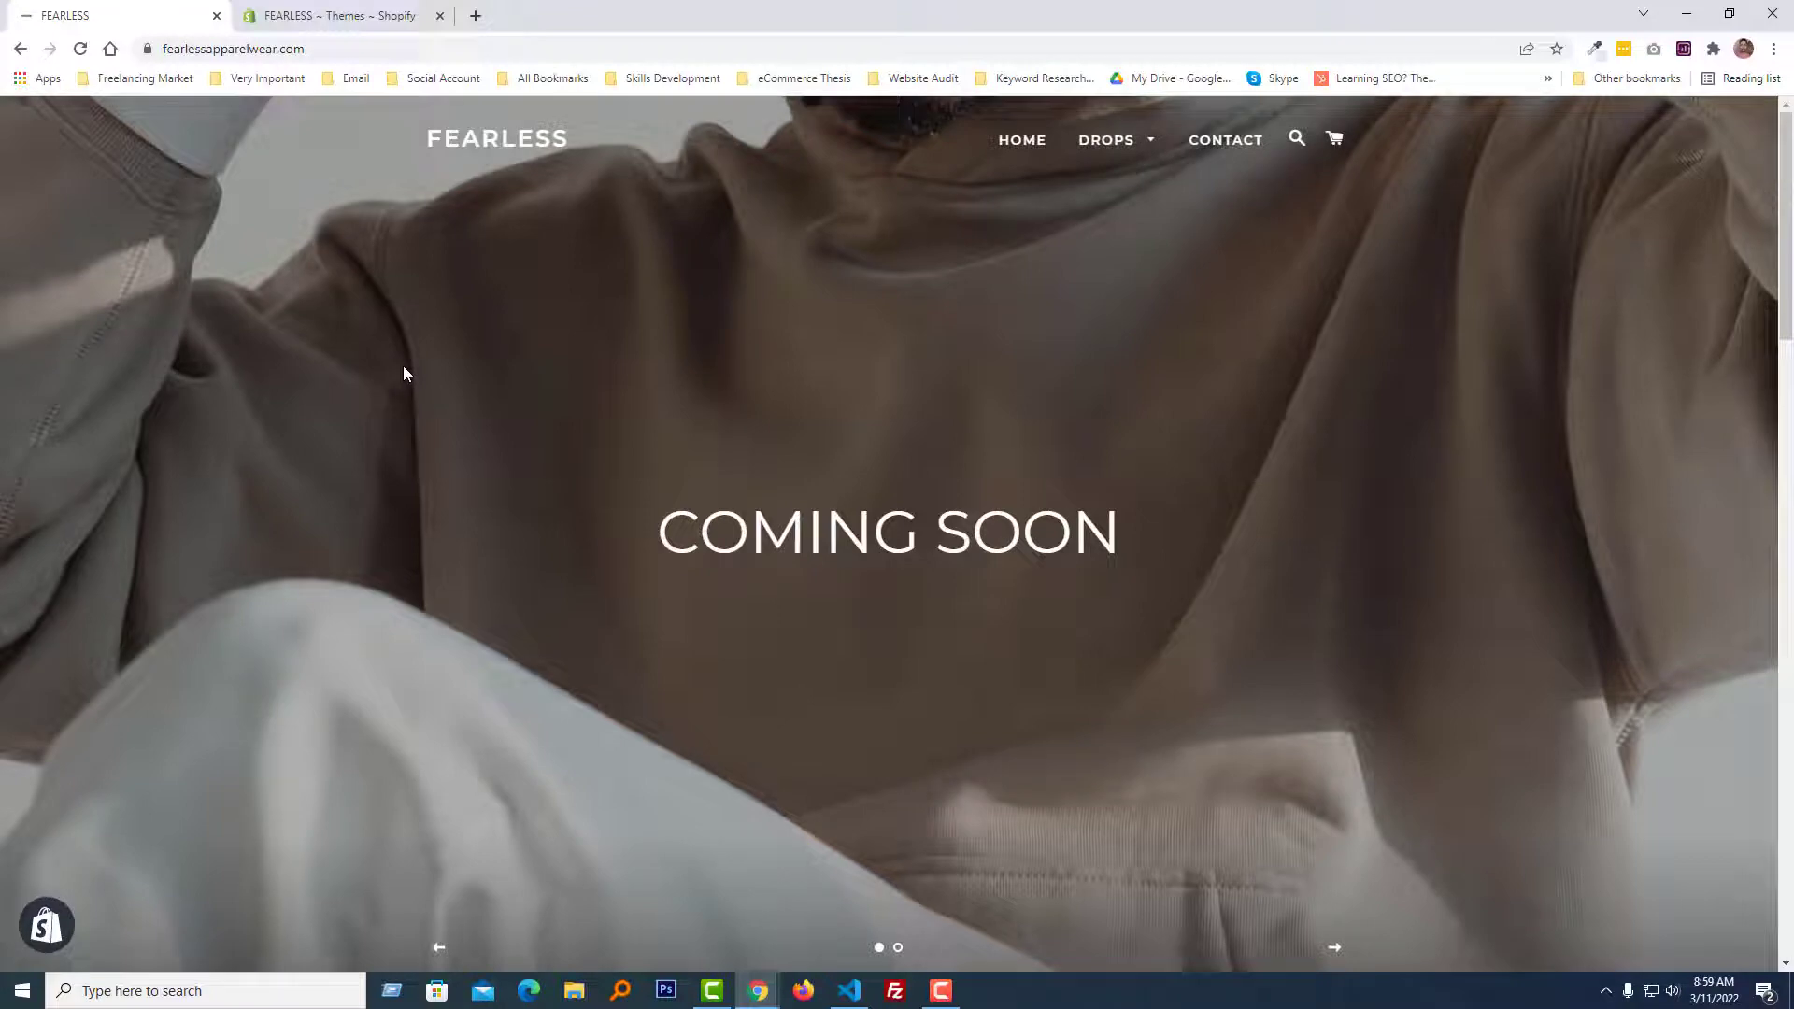
mouse_move(1106, 139)
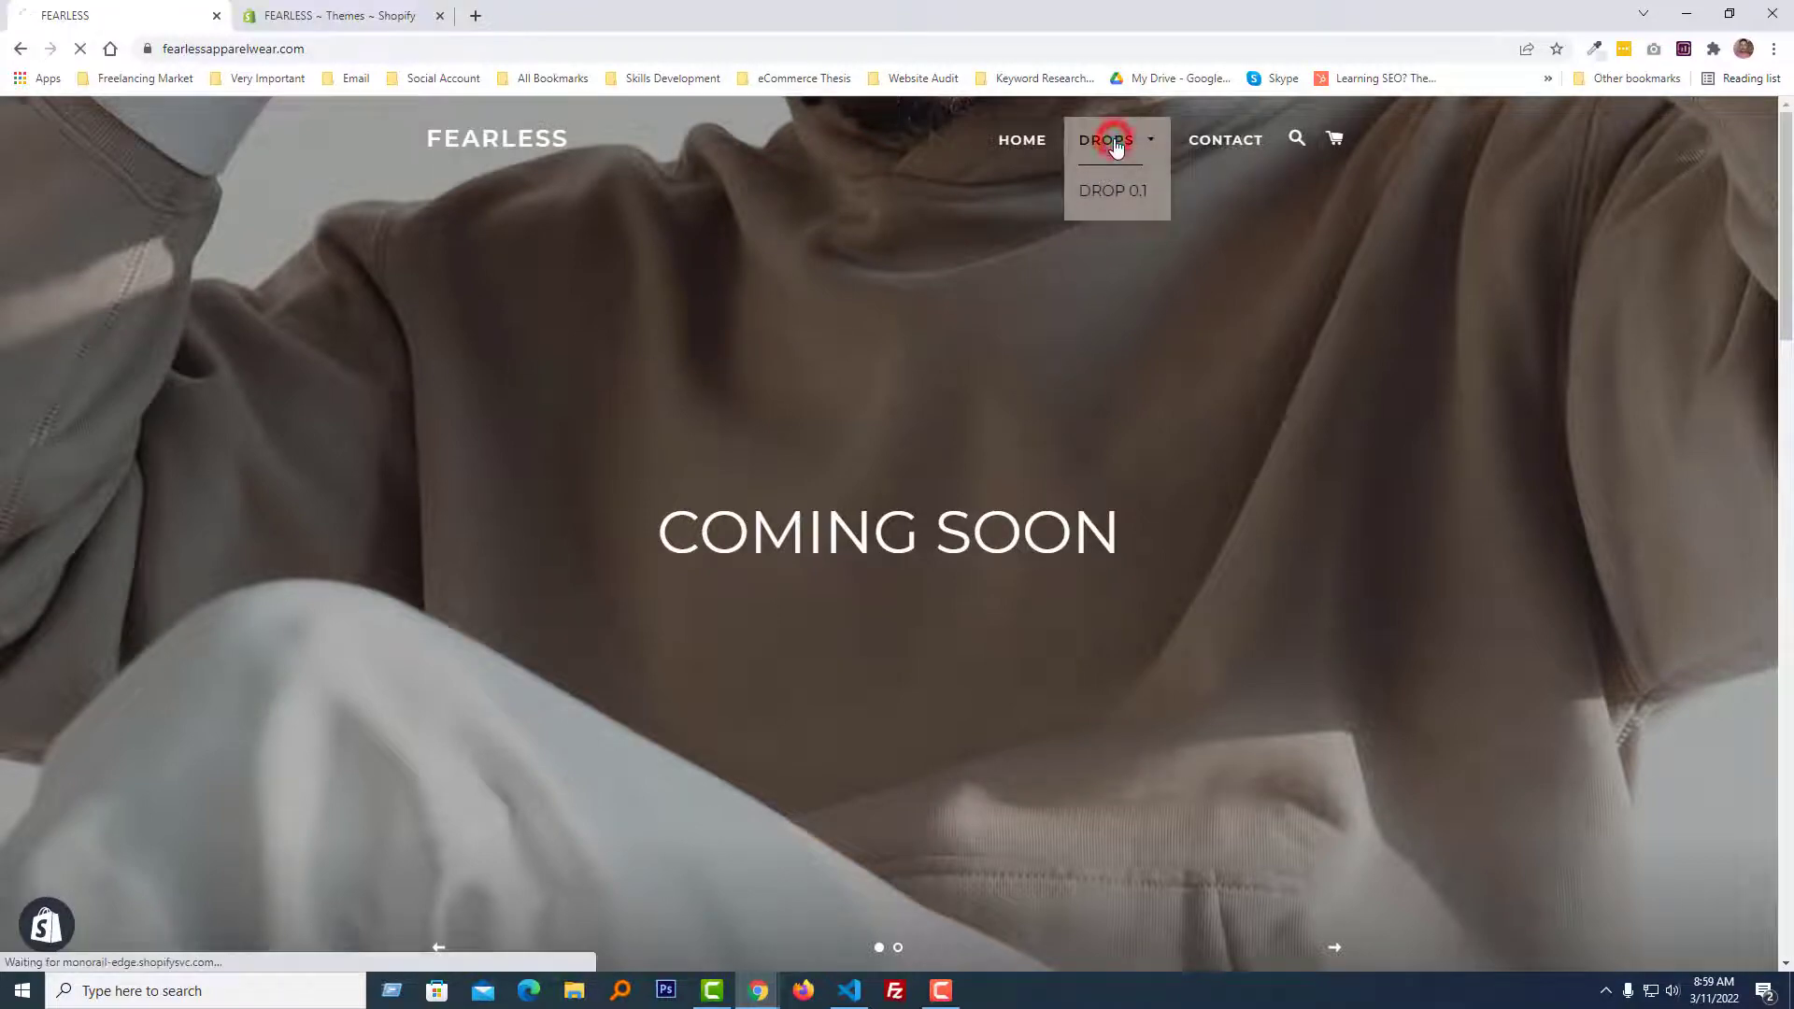
Step: Choose DROP 0.1 from the storefront's DROPS menu
left_click(1112, 191)
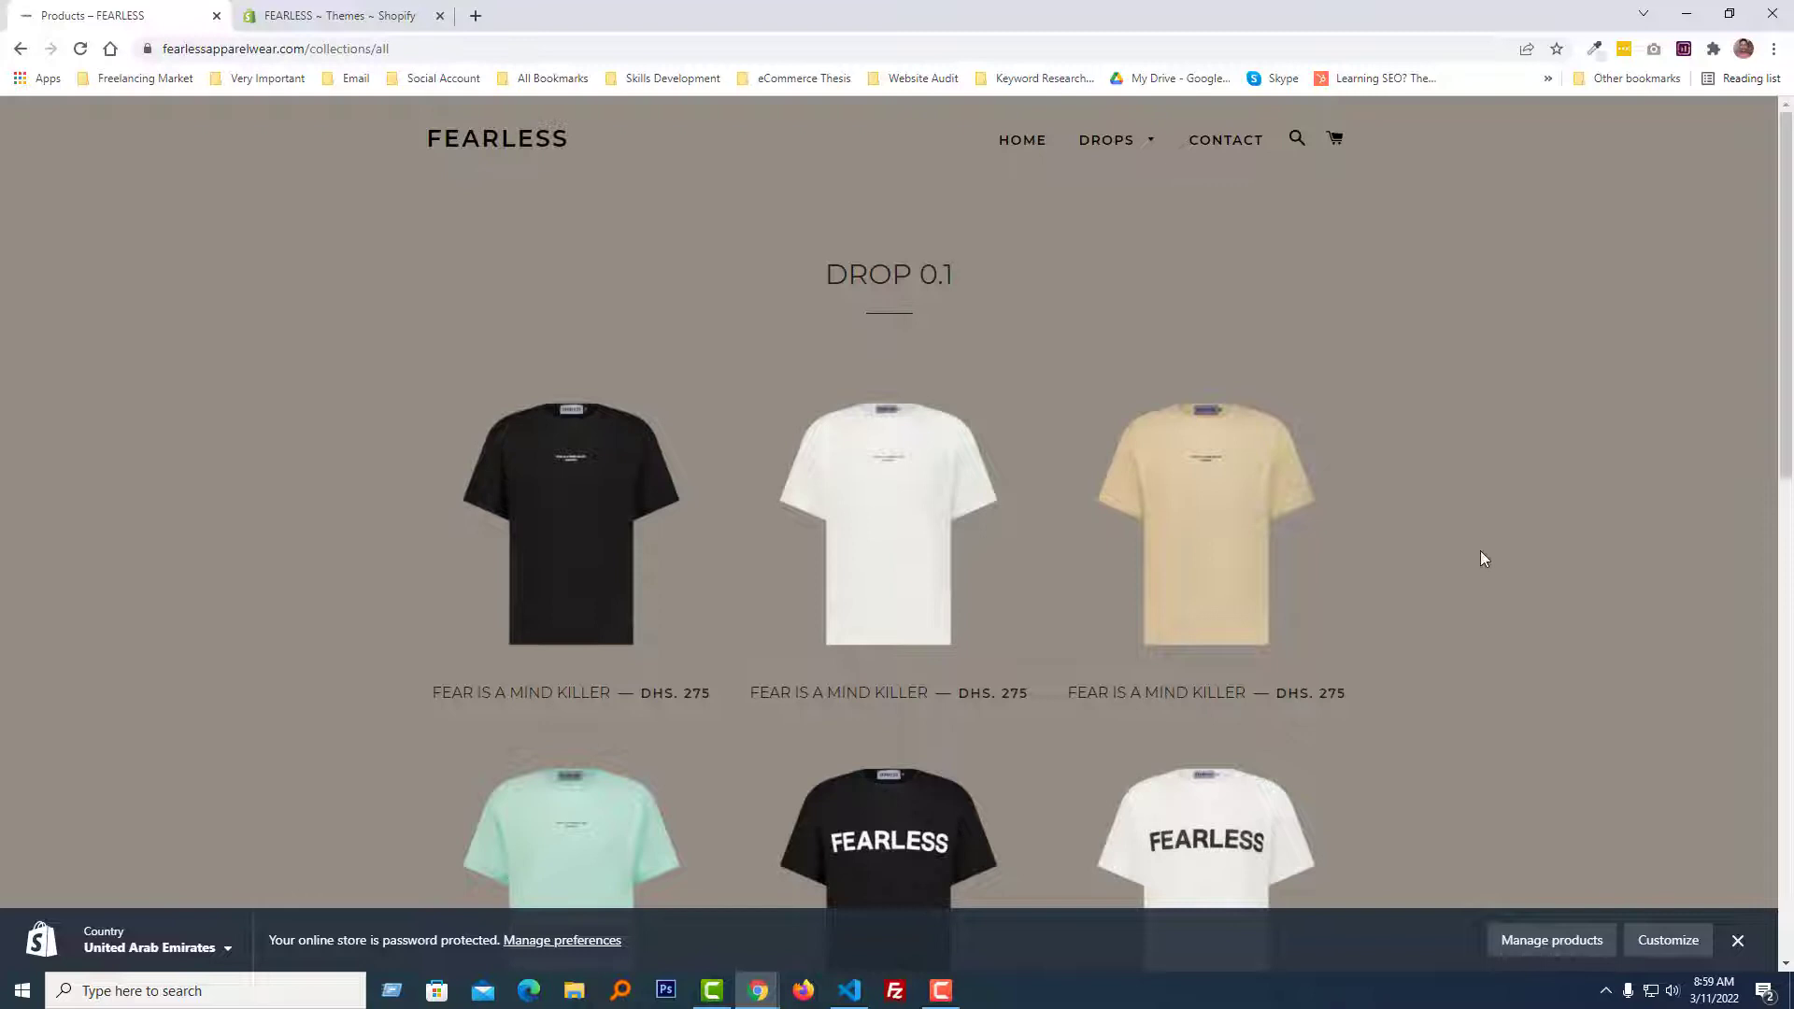
mouse_move(955, 524)
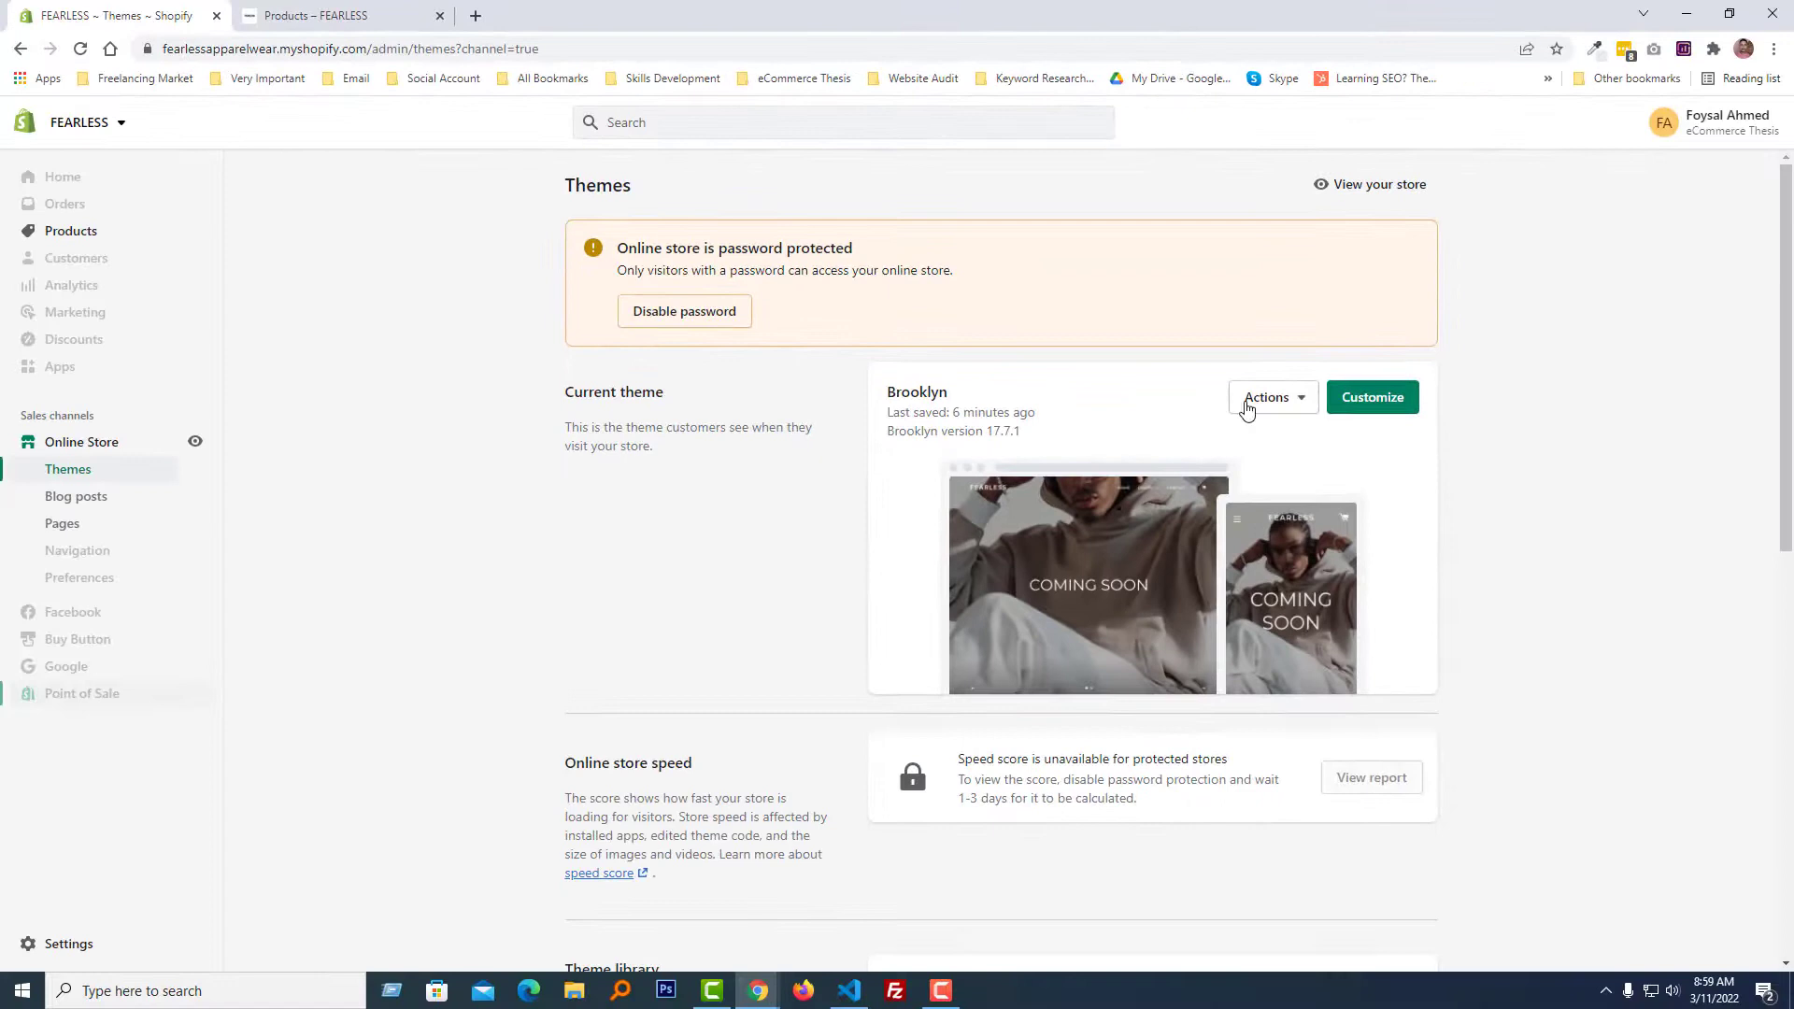
Step: Open Edit code for the Brooklyn theme and filter files by 'coll'
left_click(1270, 397)
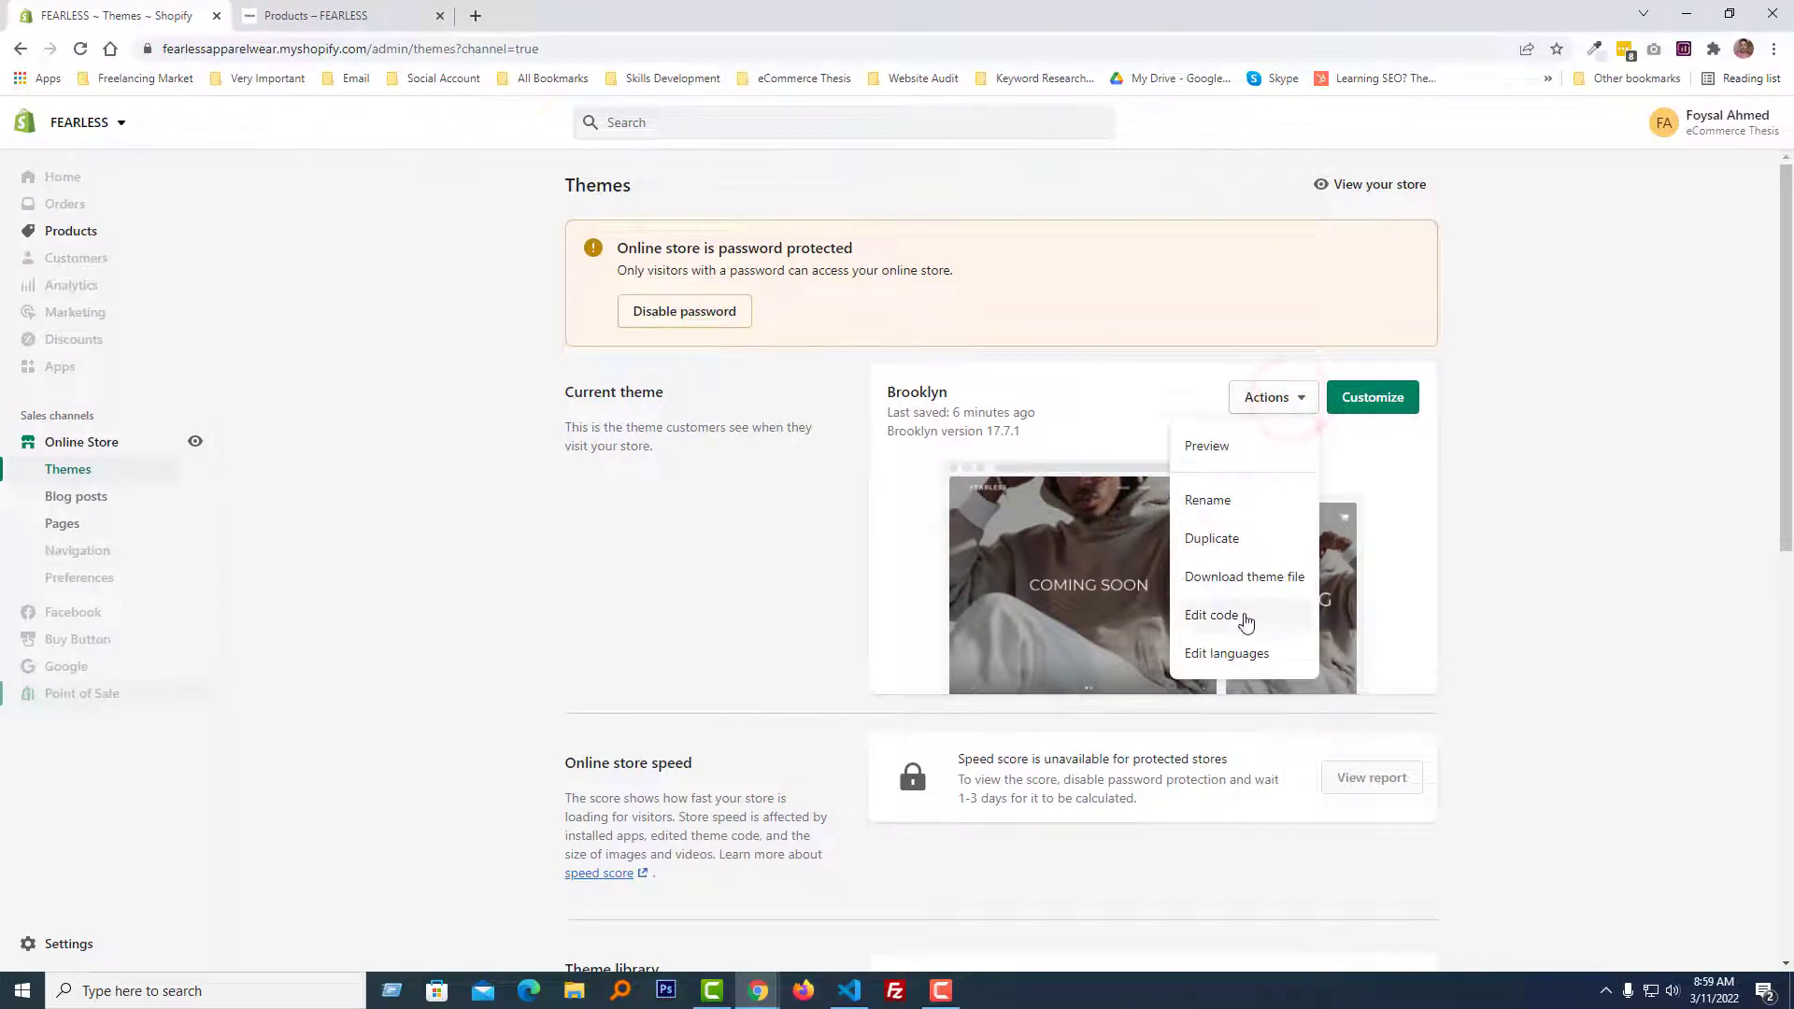
left_click(1211, 614)
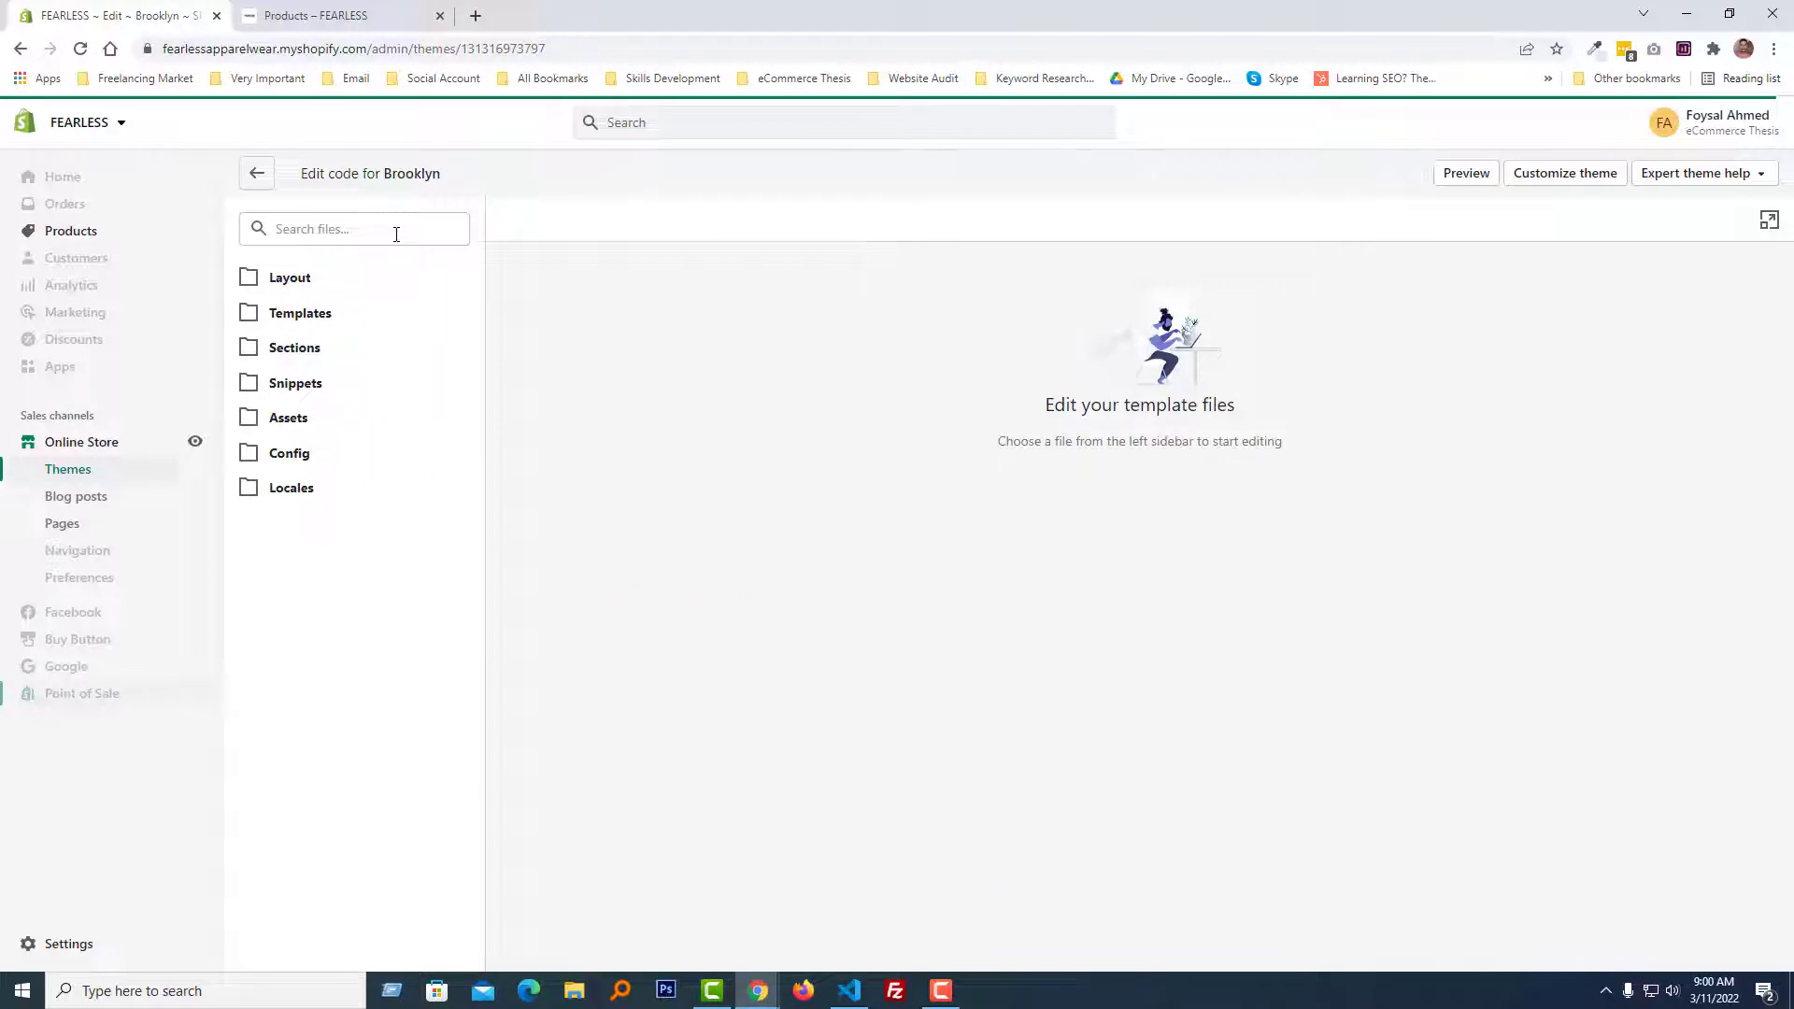
left_click(353, 229)
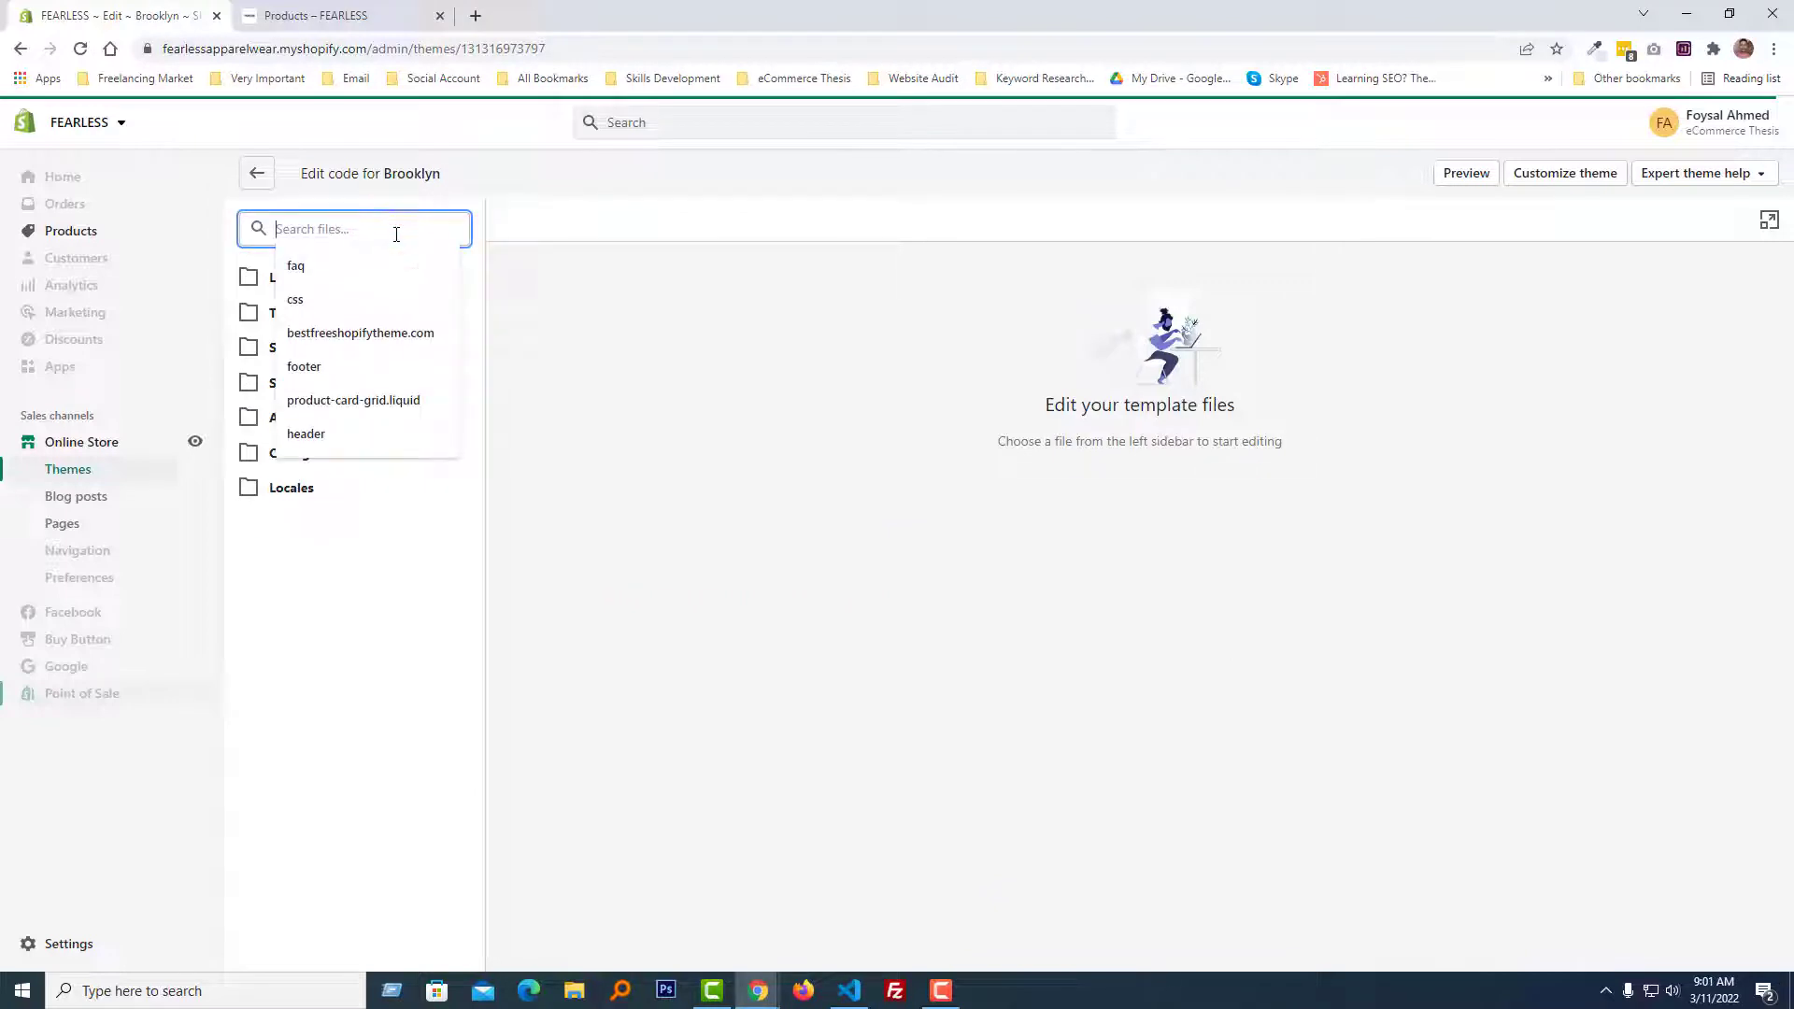
type("collection")
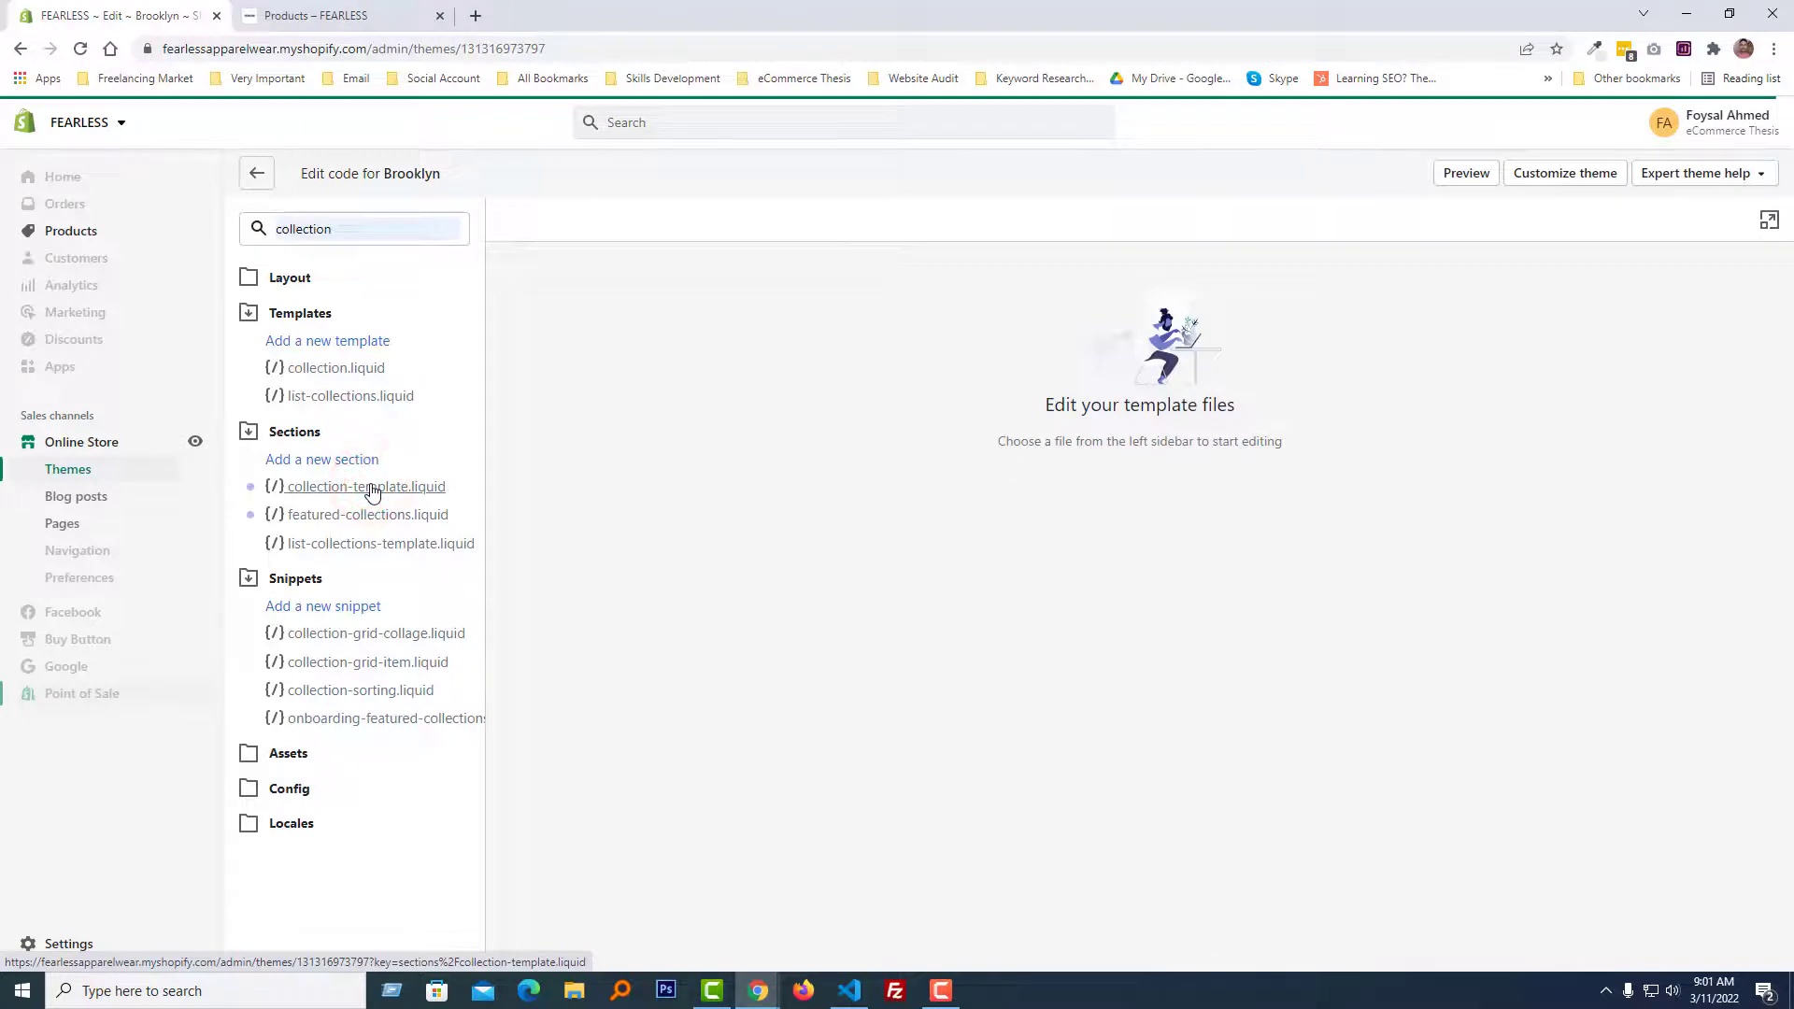
Step: Open collection-template.liquid and search the file for 'large'
left_click(367, 486)
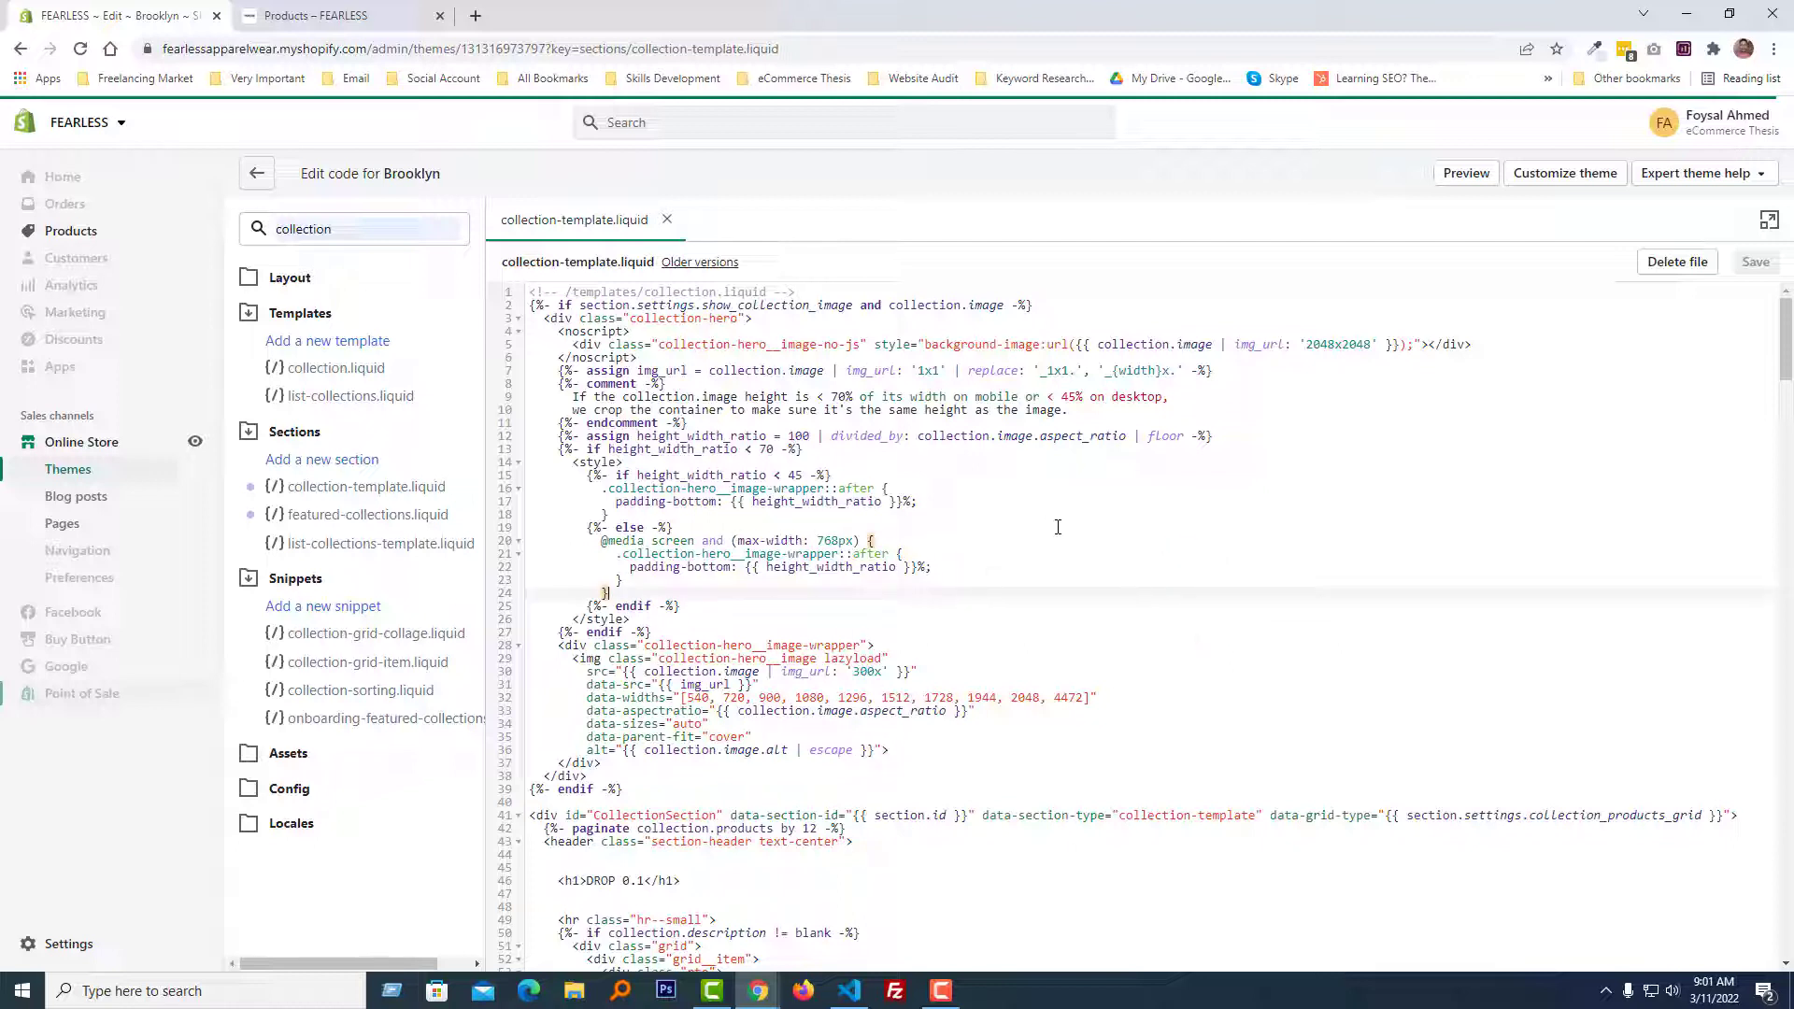
mouse_move(1092, 546)
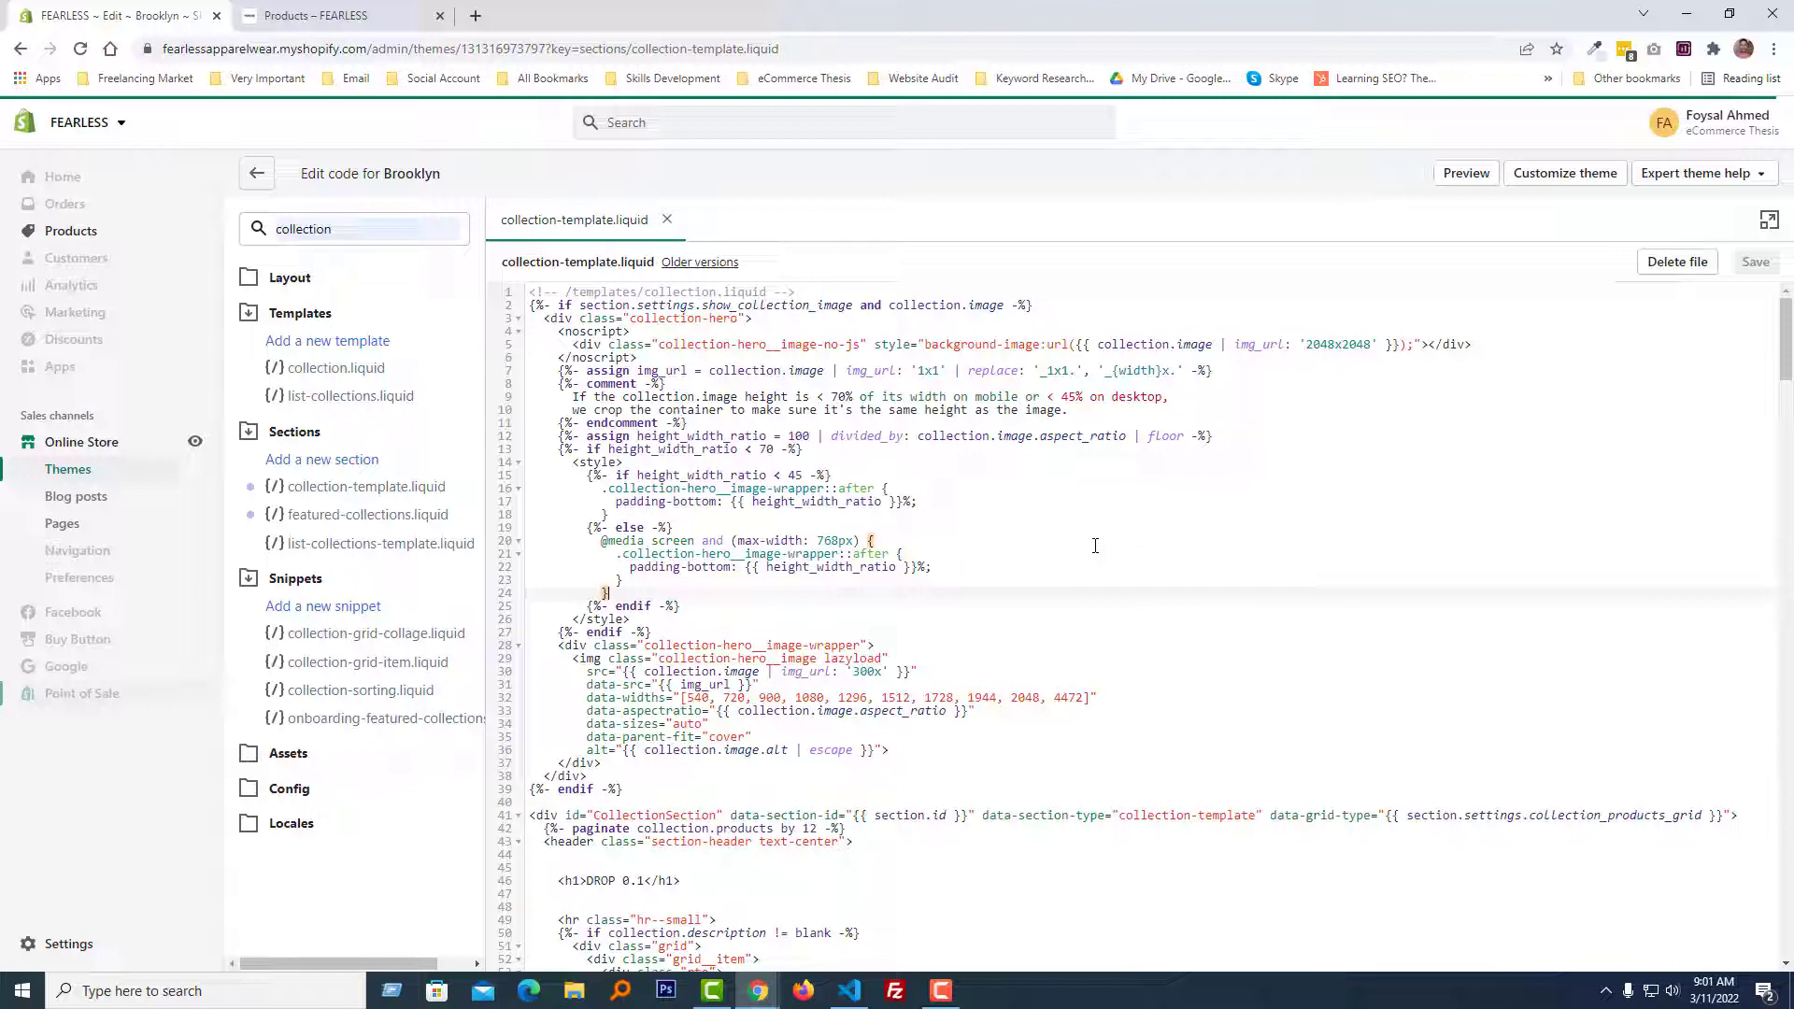
key("ctrl+f")
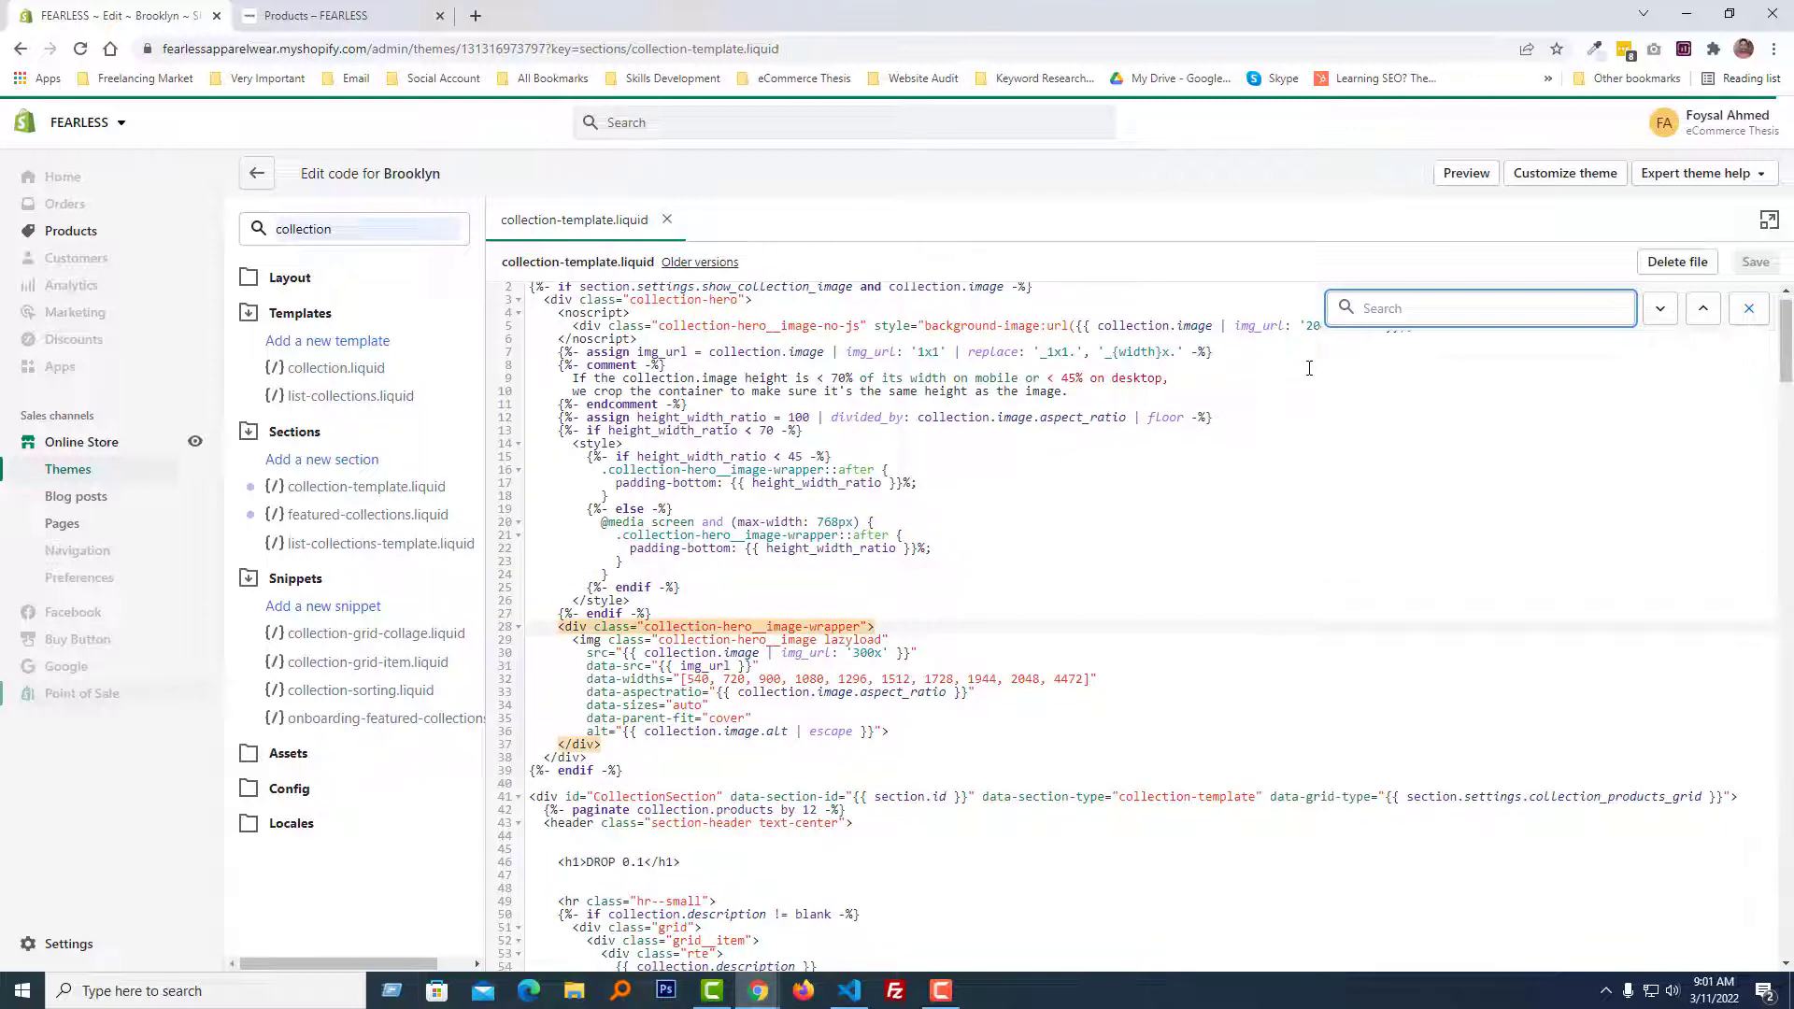
type("large--one-third")
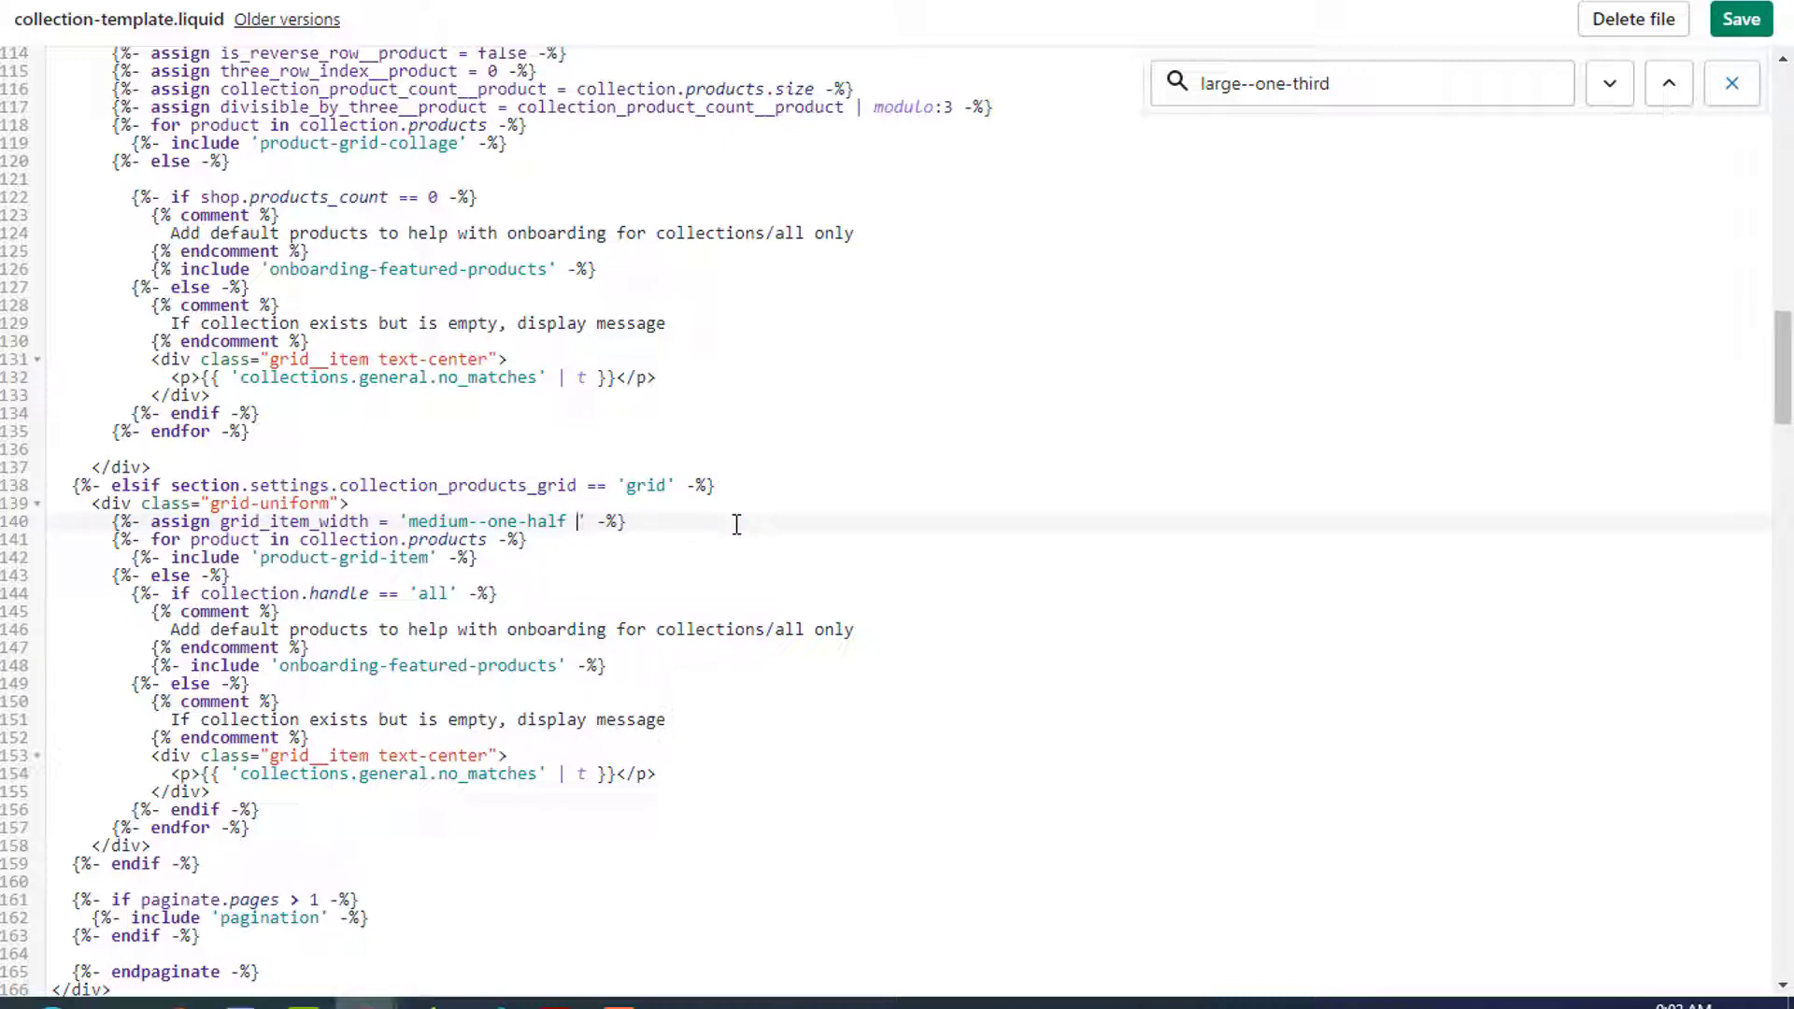
Step: Add large--one-quarter to grid_item_width after medium--one-half and save the template
type("larg")
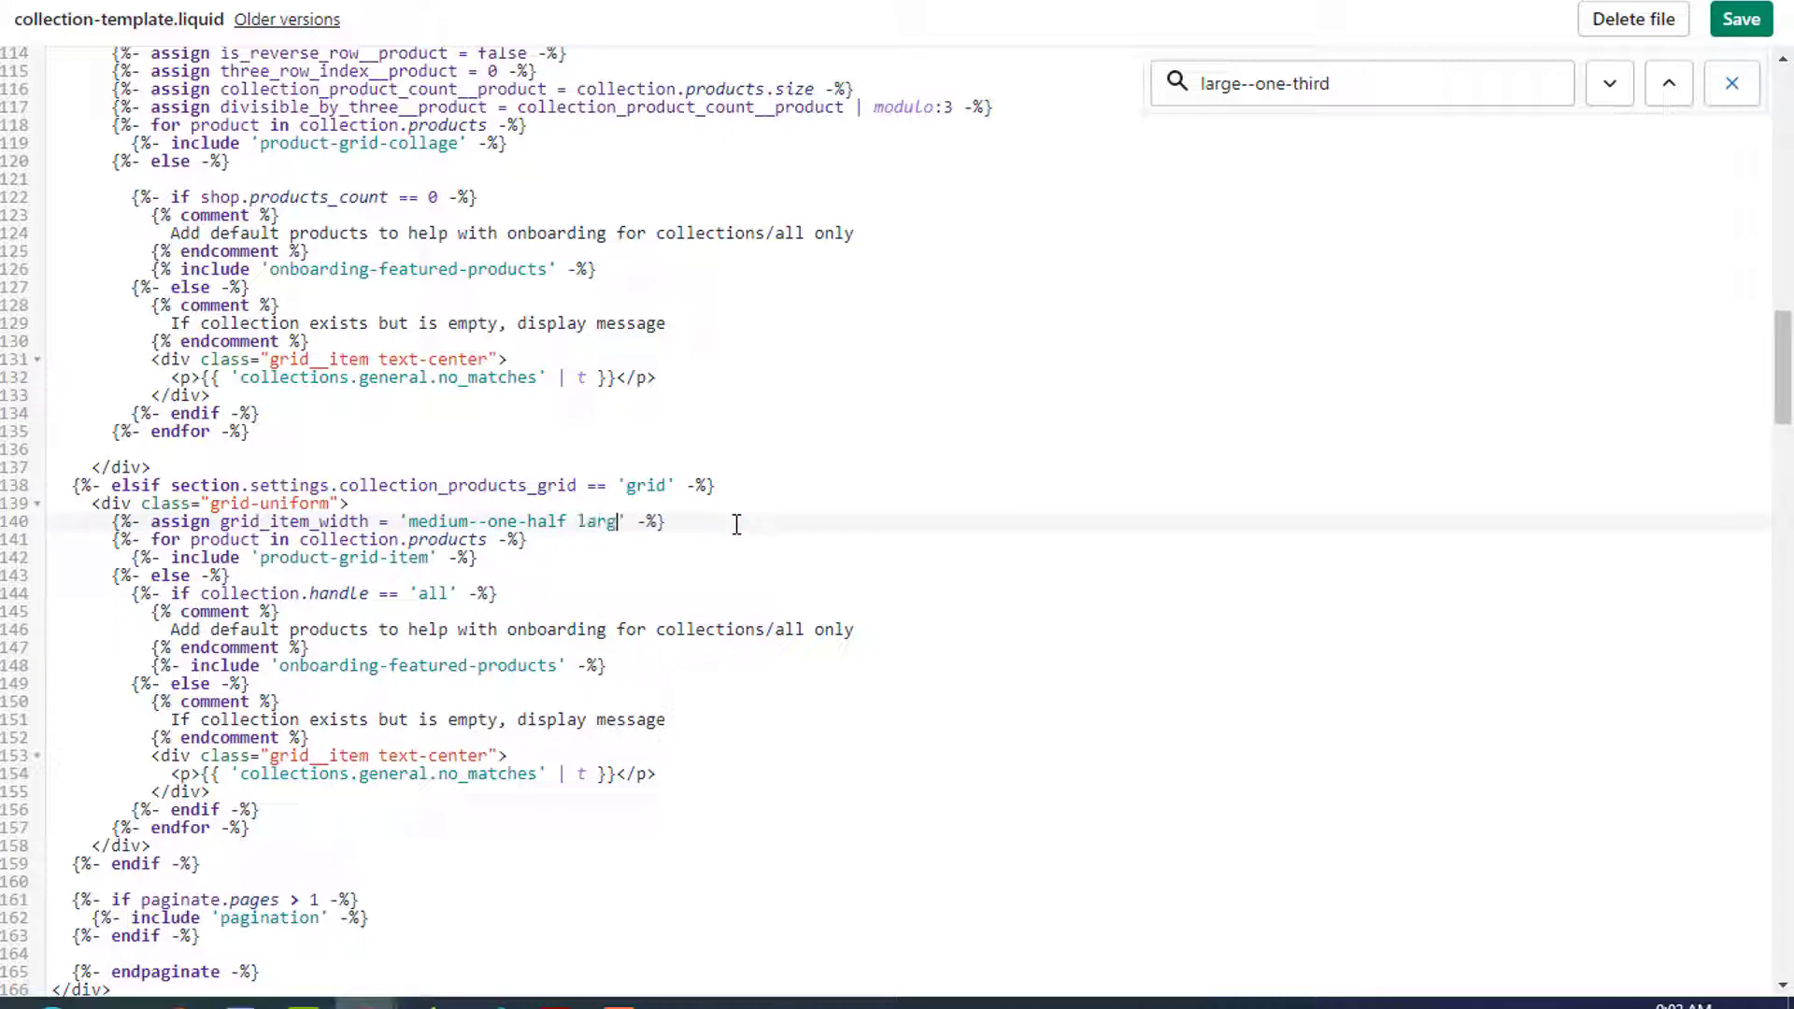
type("e'")
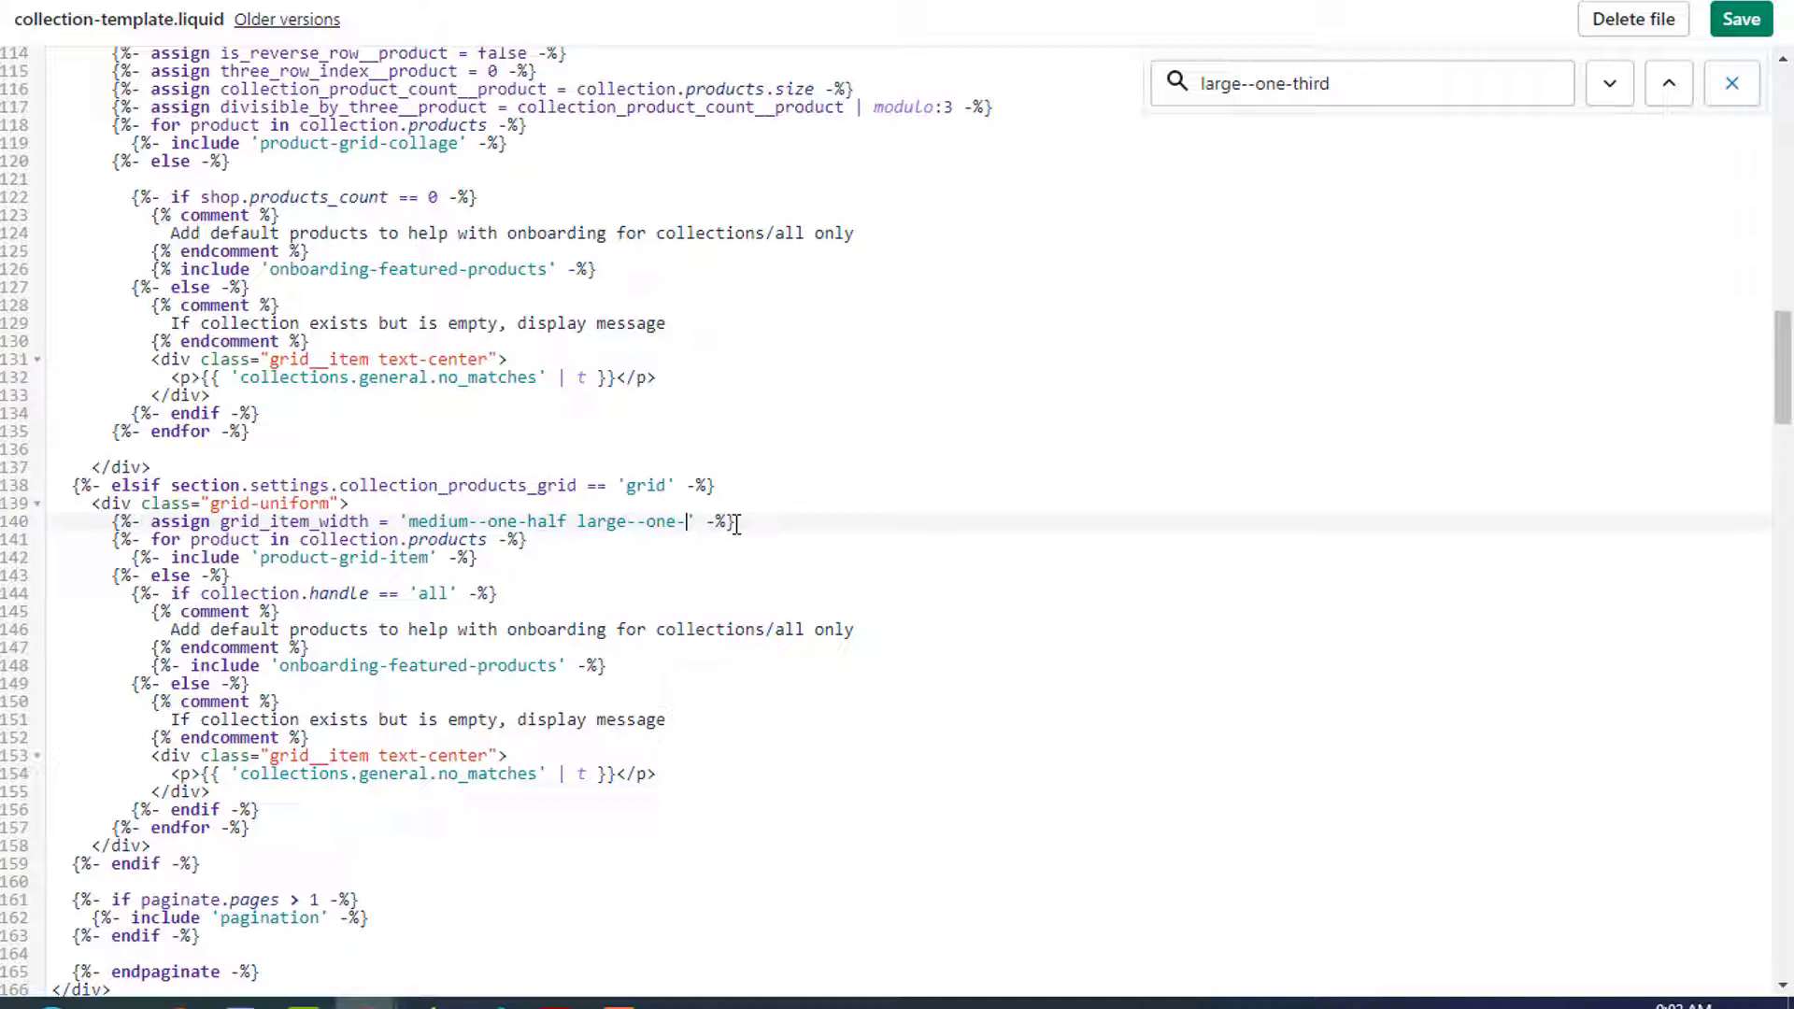
type("qua")
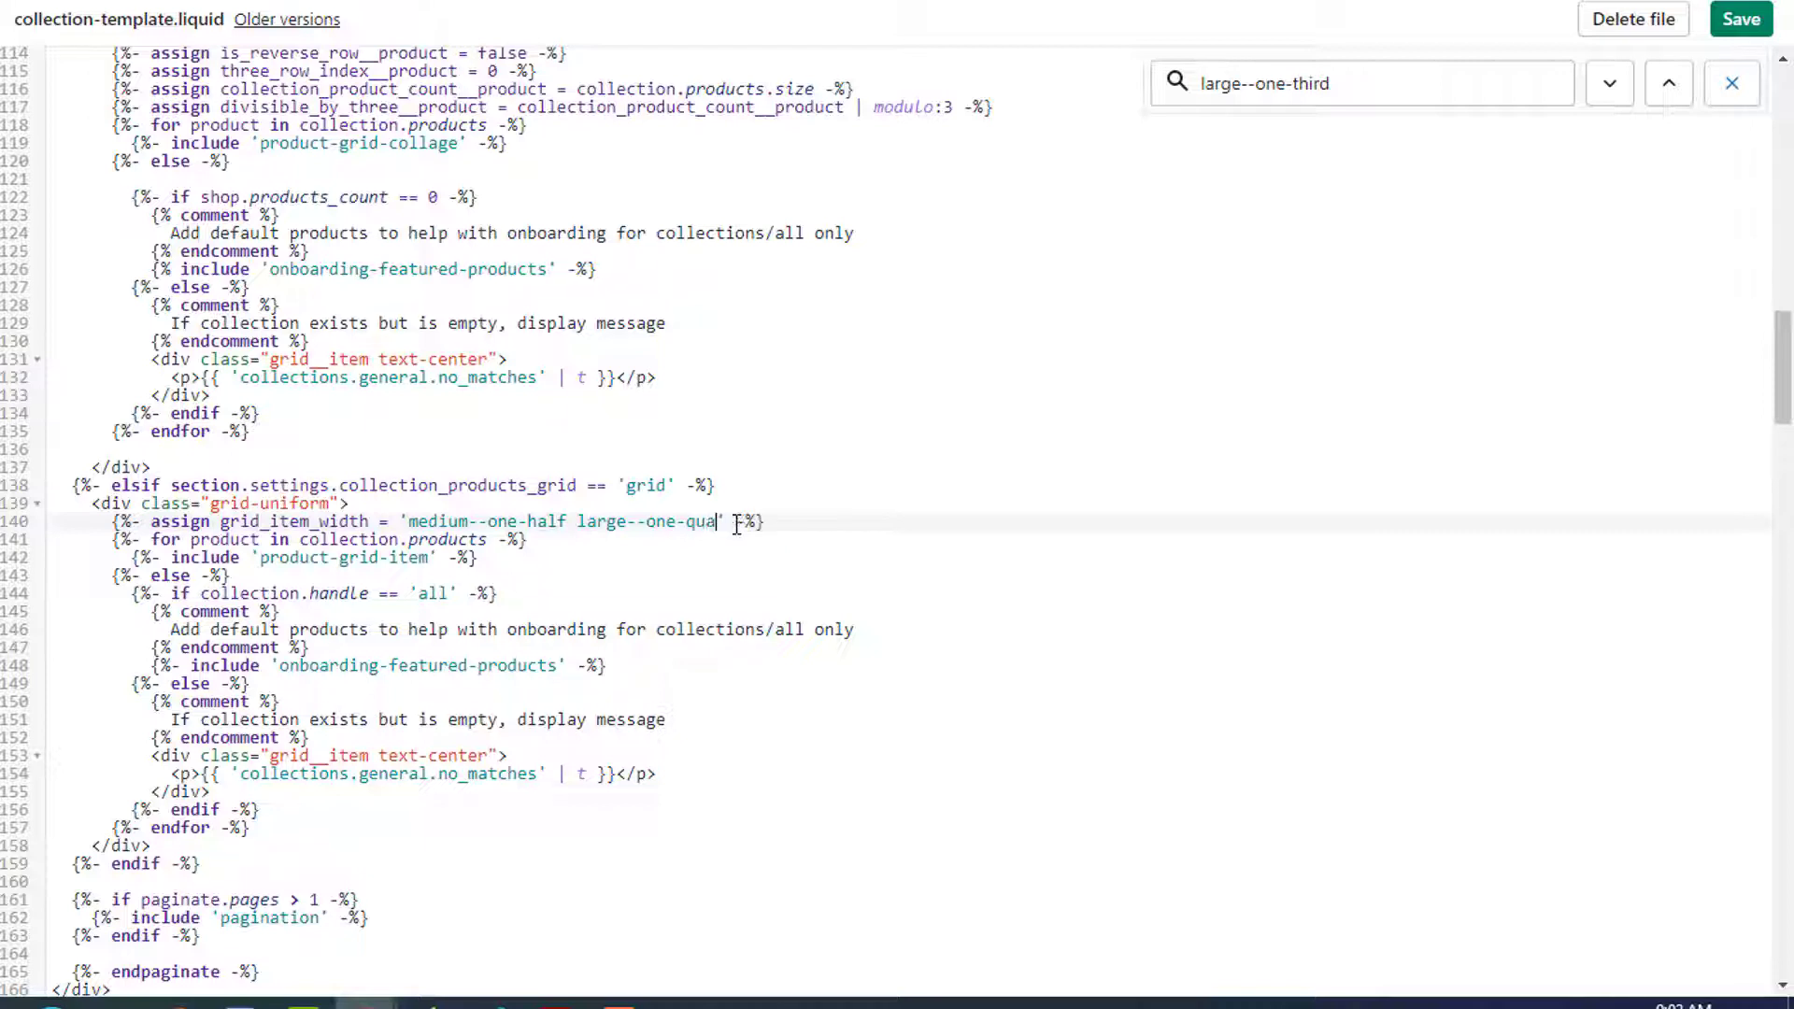
type("rter")
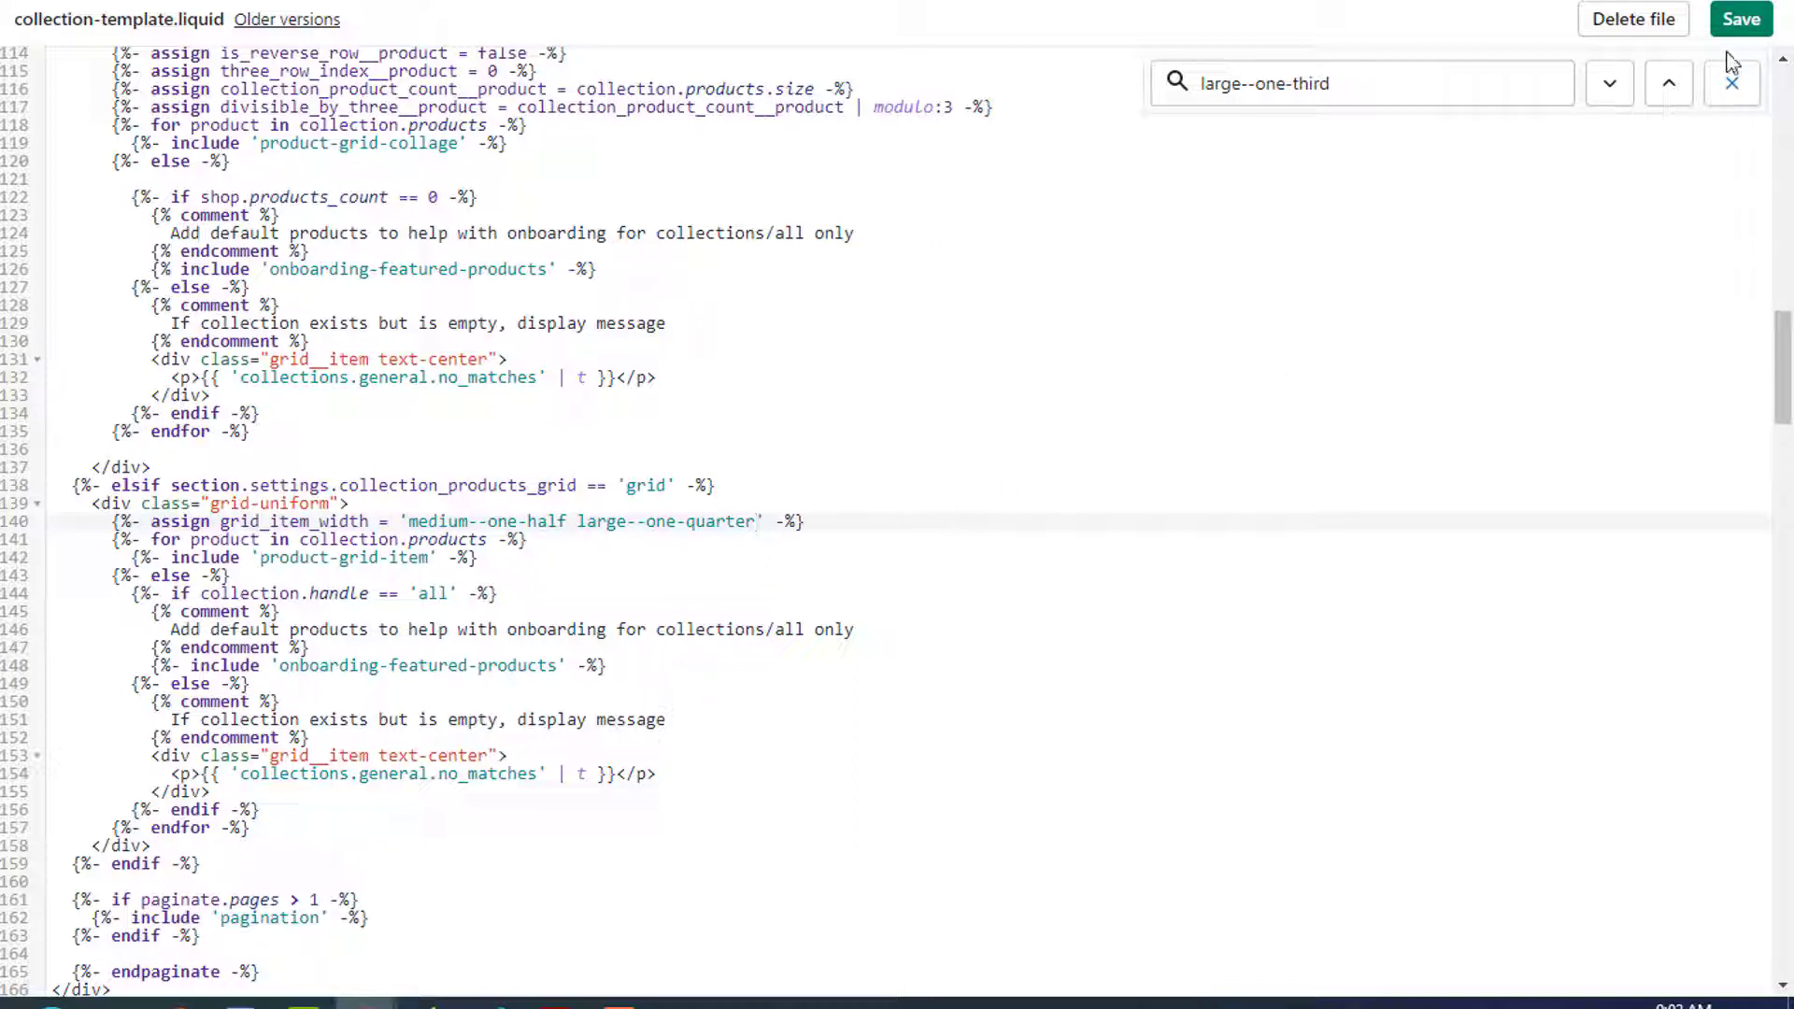
left_click(1740, 19)
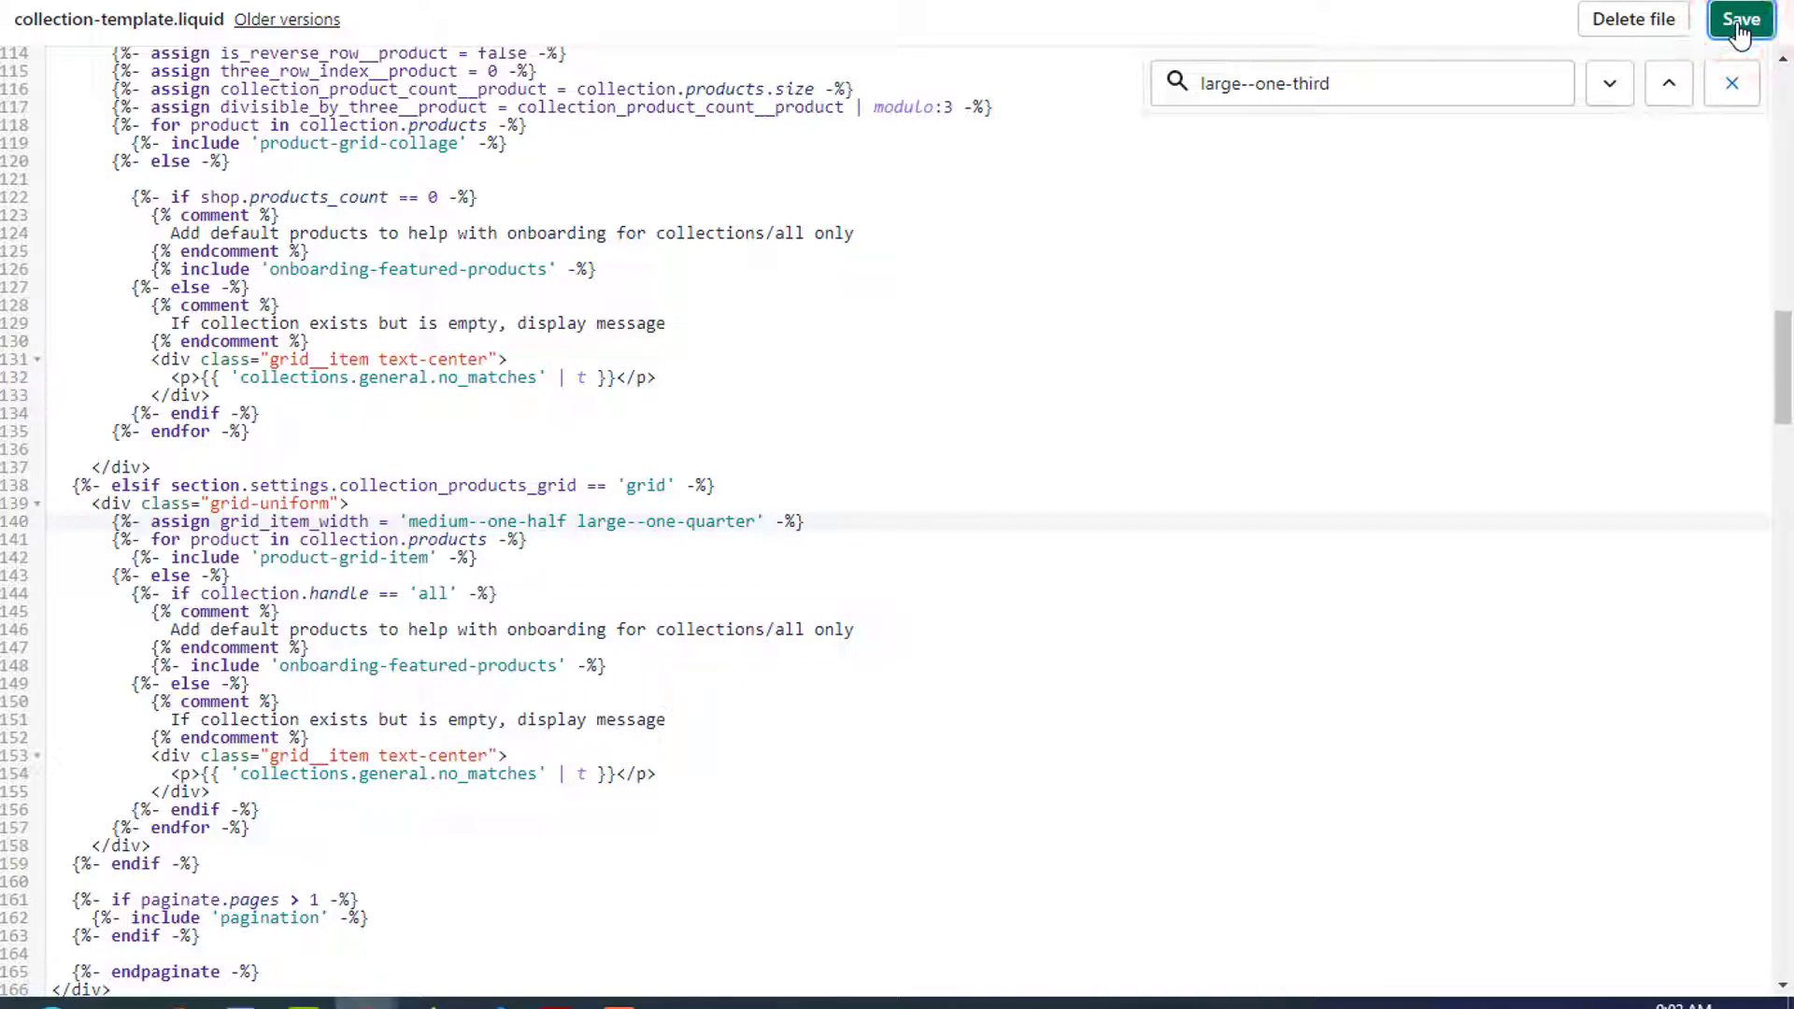
left_click(1739, 19)
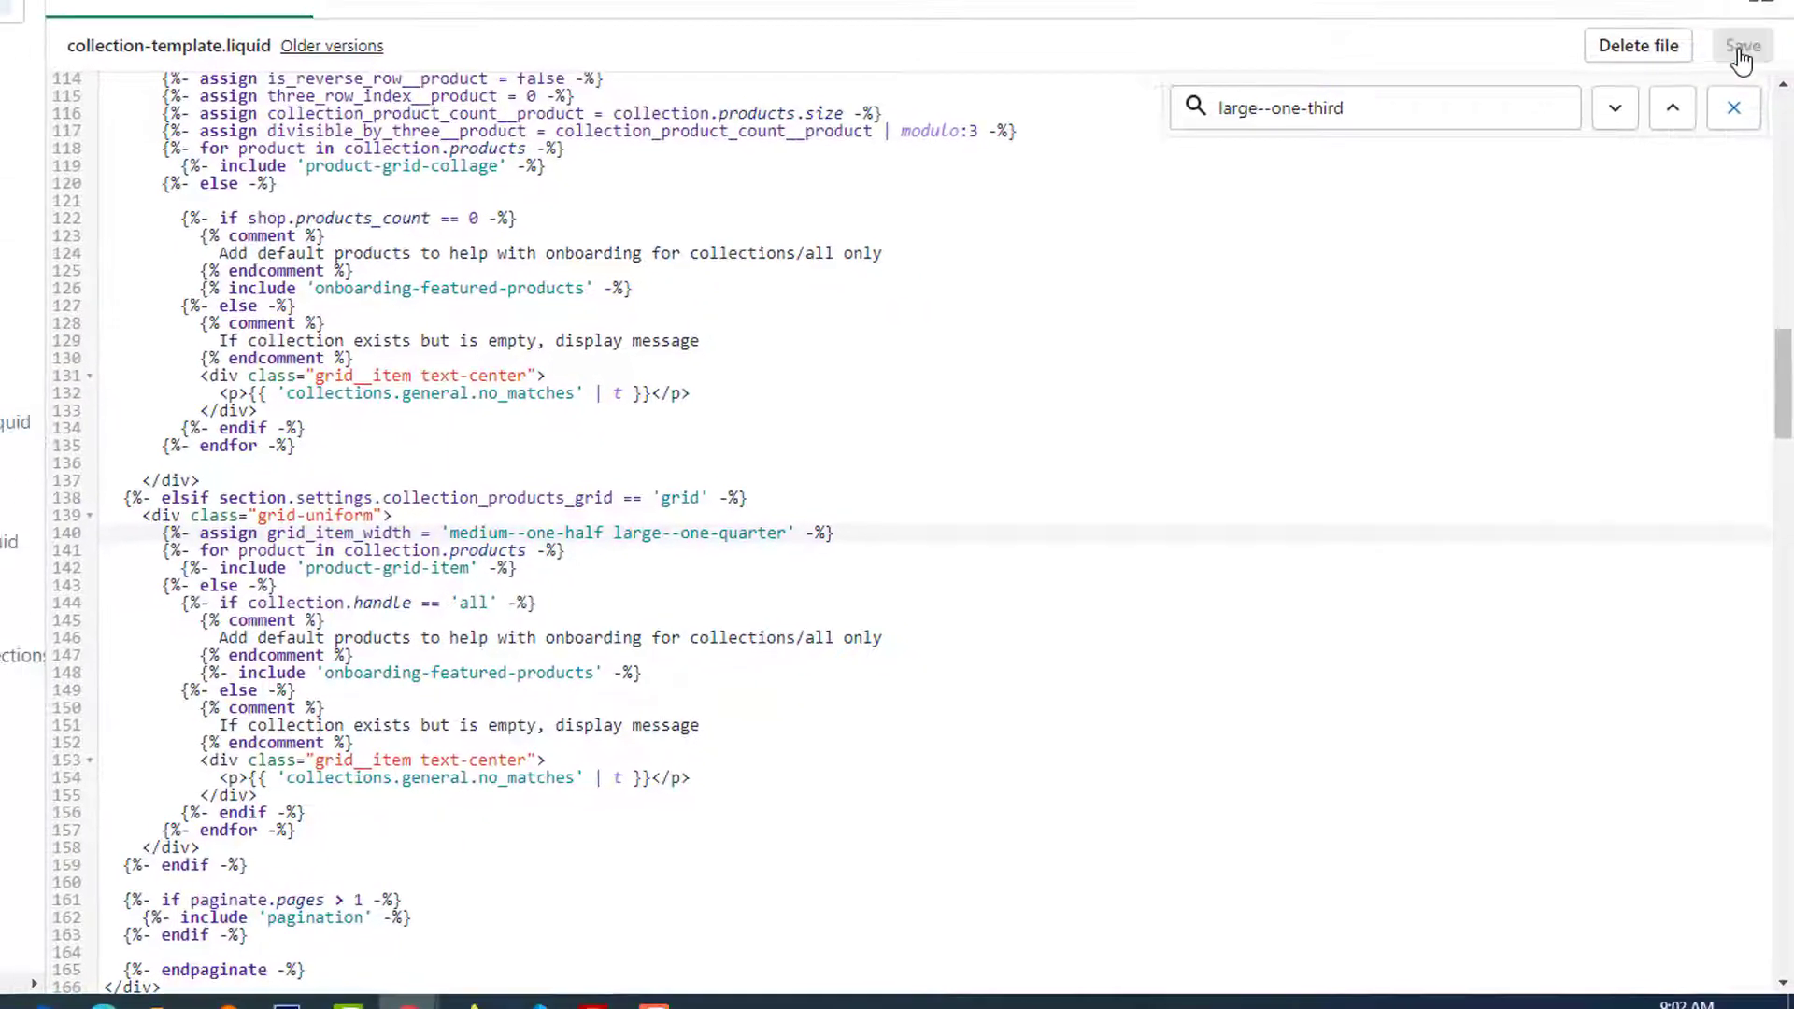
left_click(1739, 46)
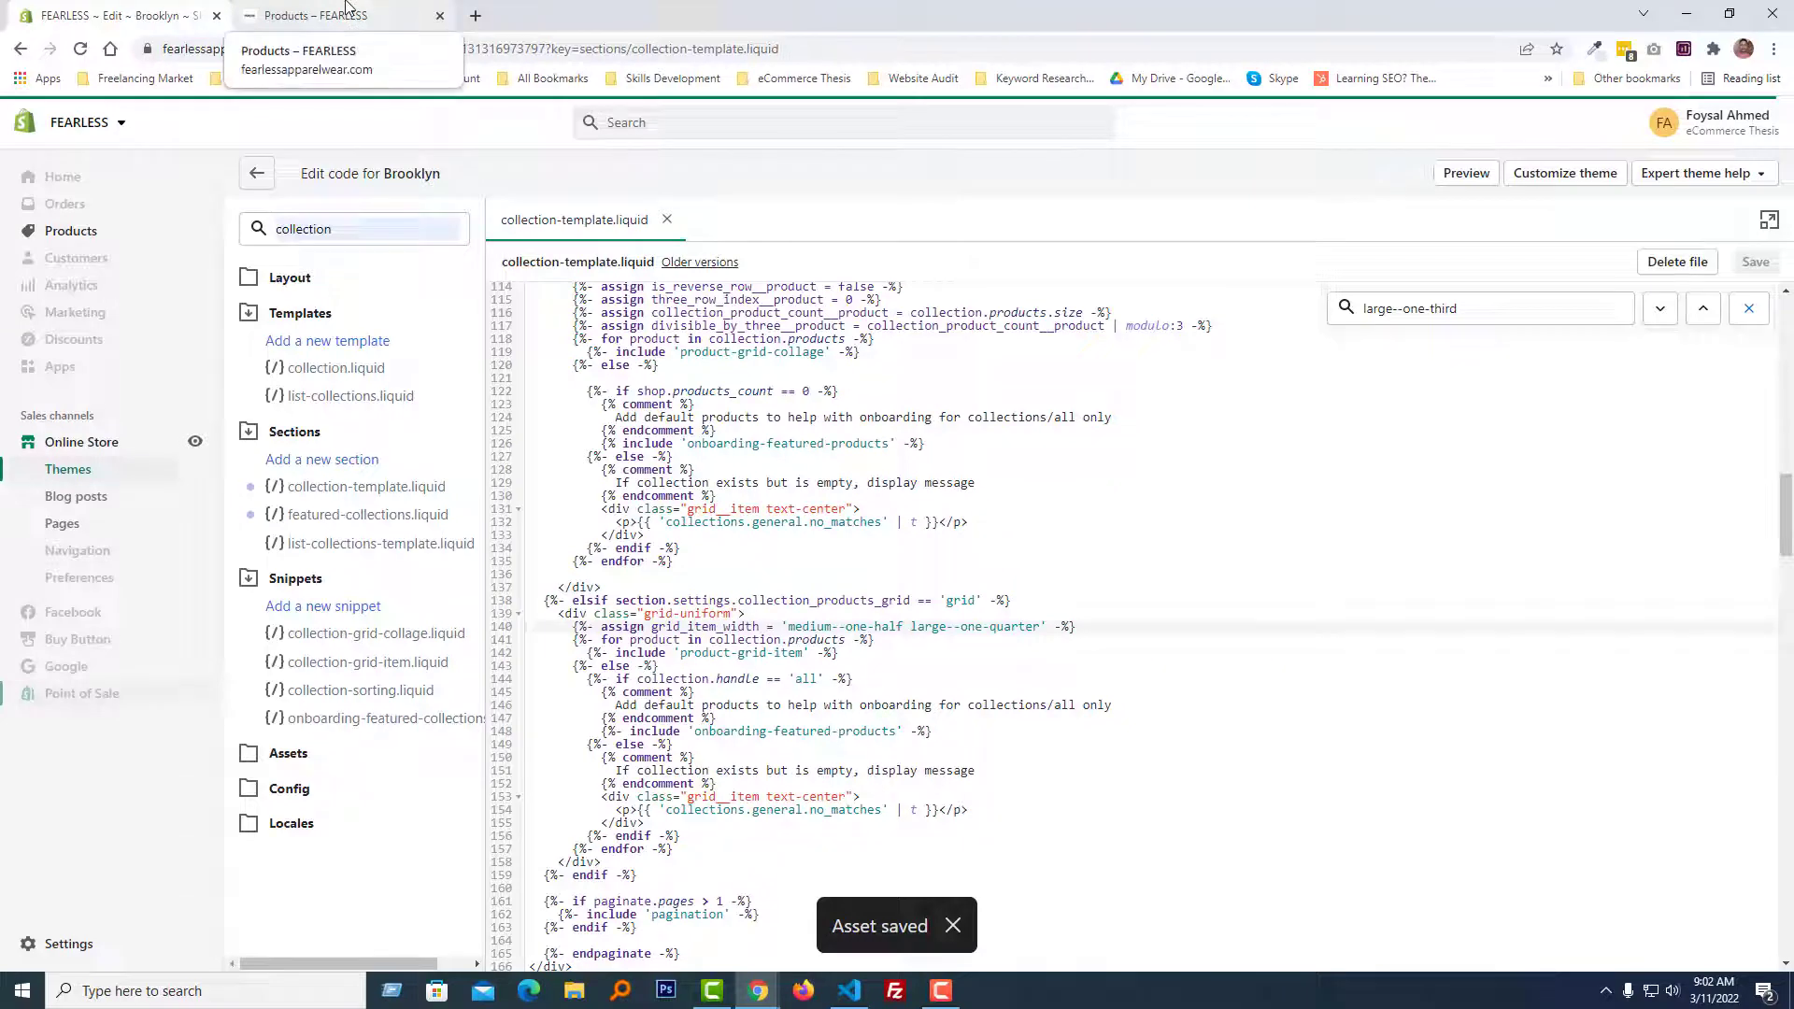
Step: Return to the storefront tab to see four products per row
left_click(331, 15)
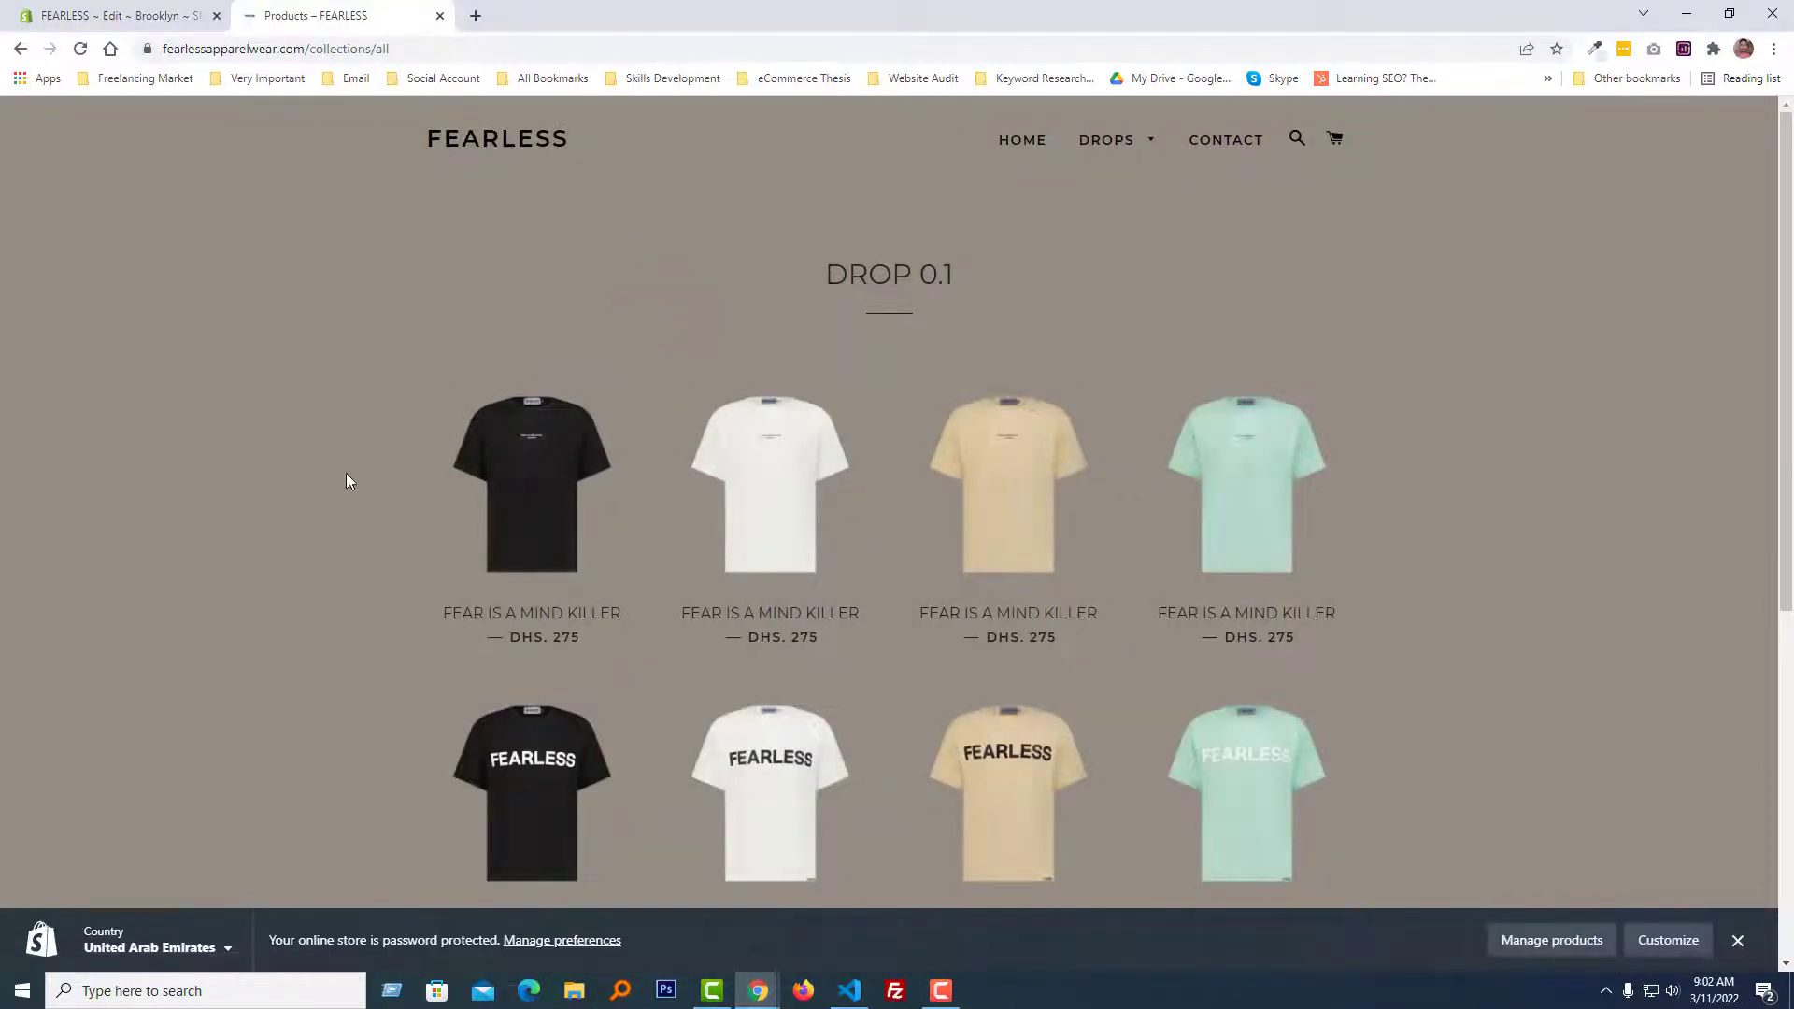
mouse_move(769, 500)
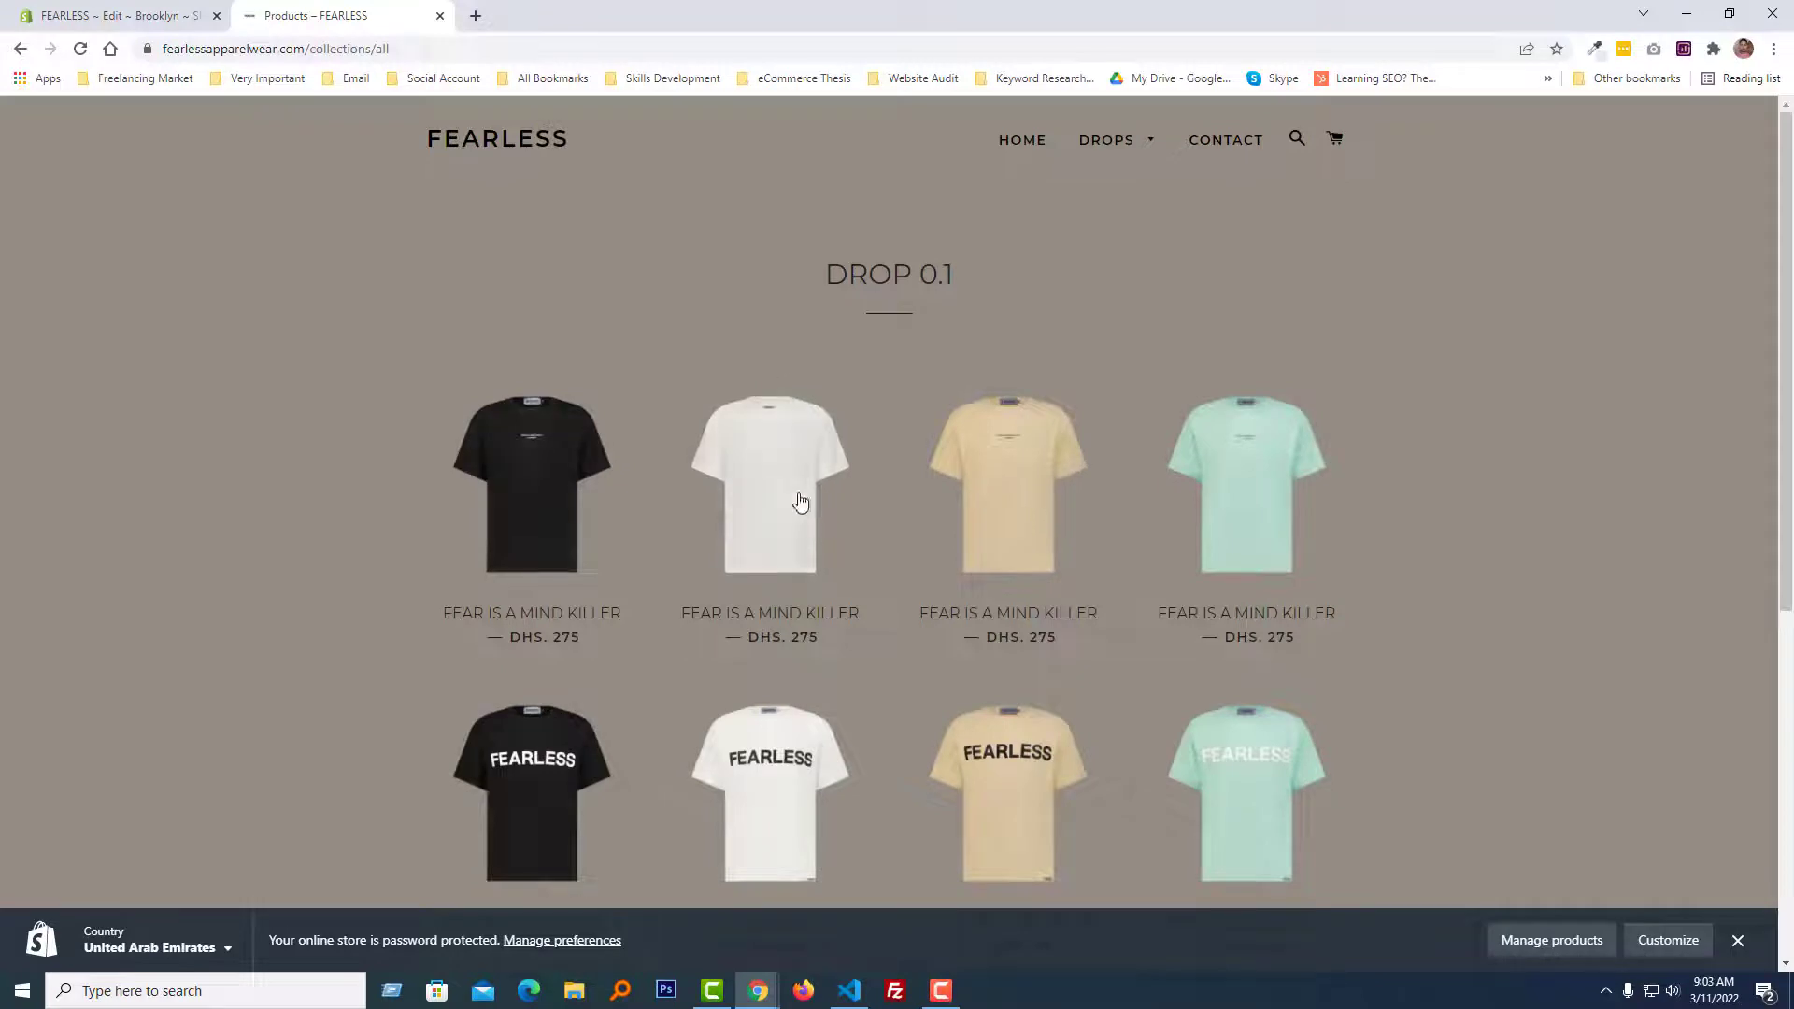
mouse_move(1457, 424)
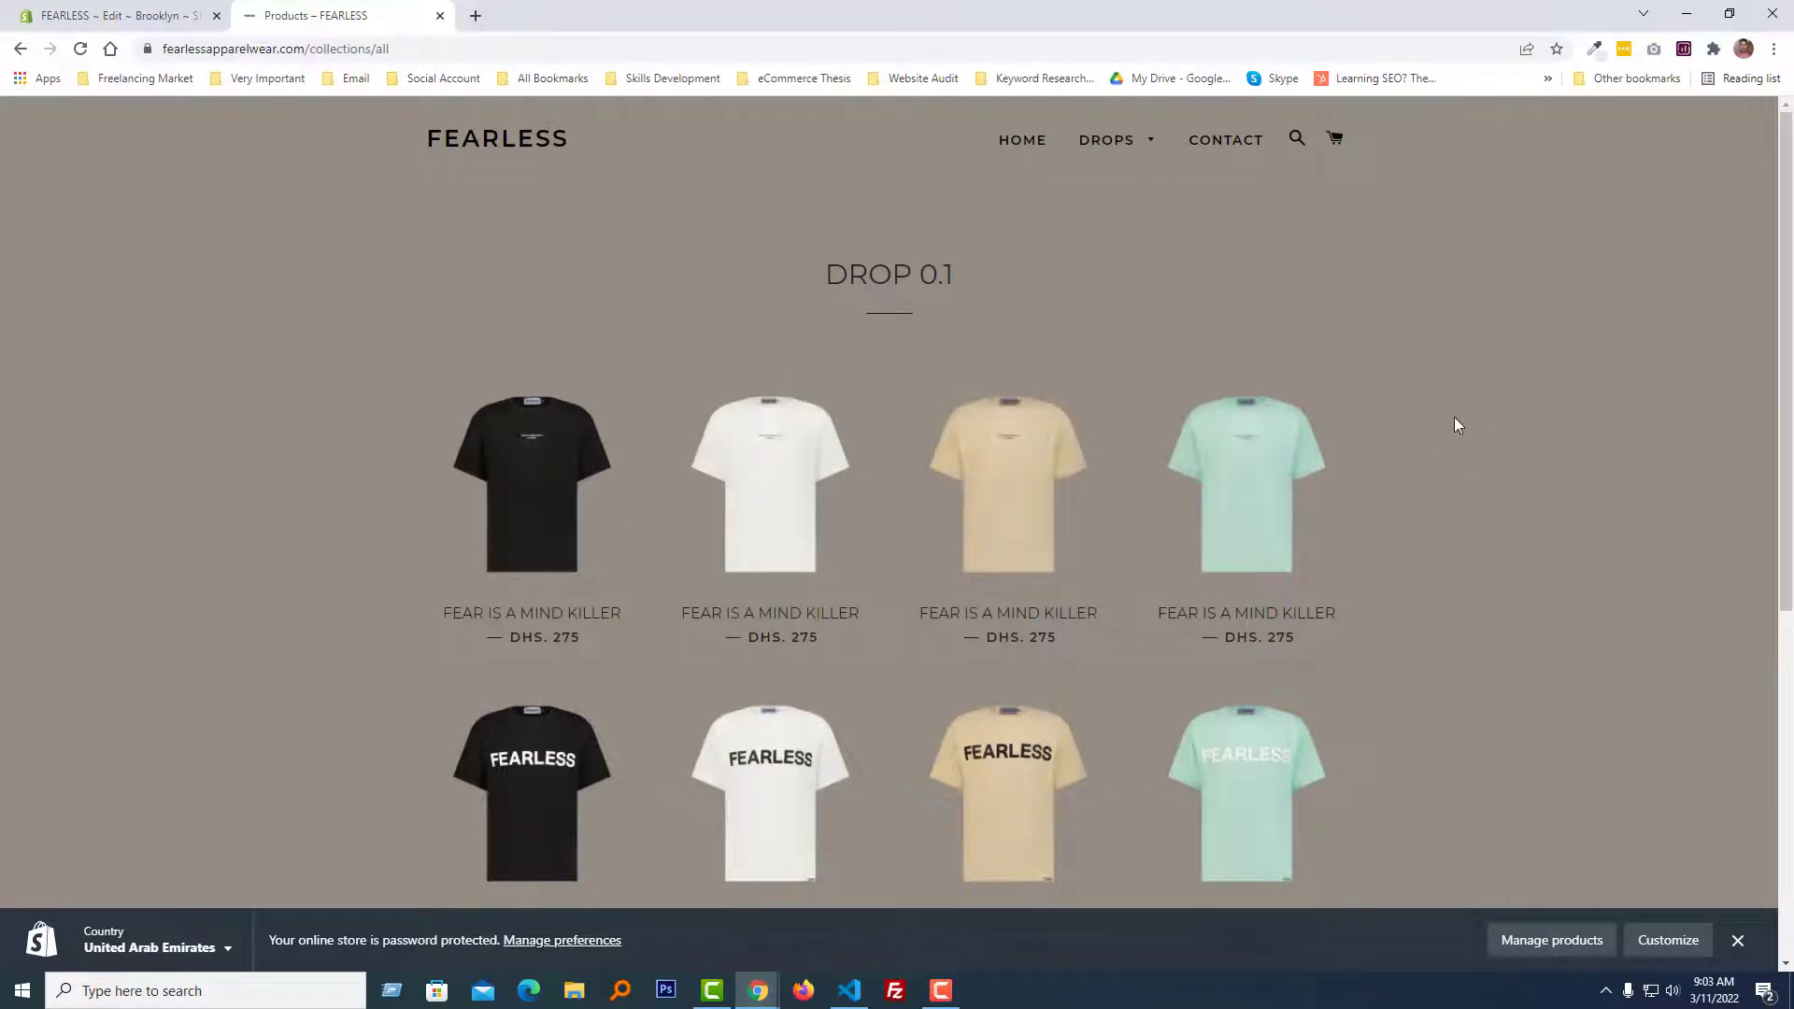